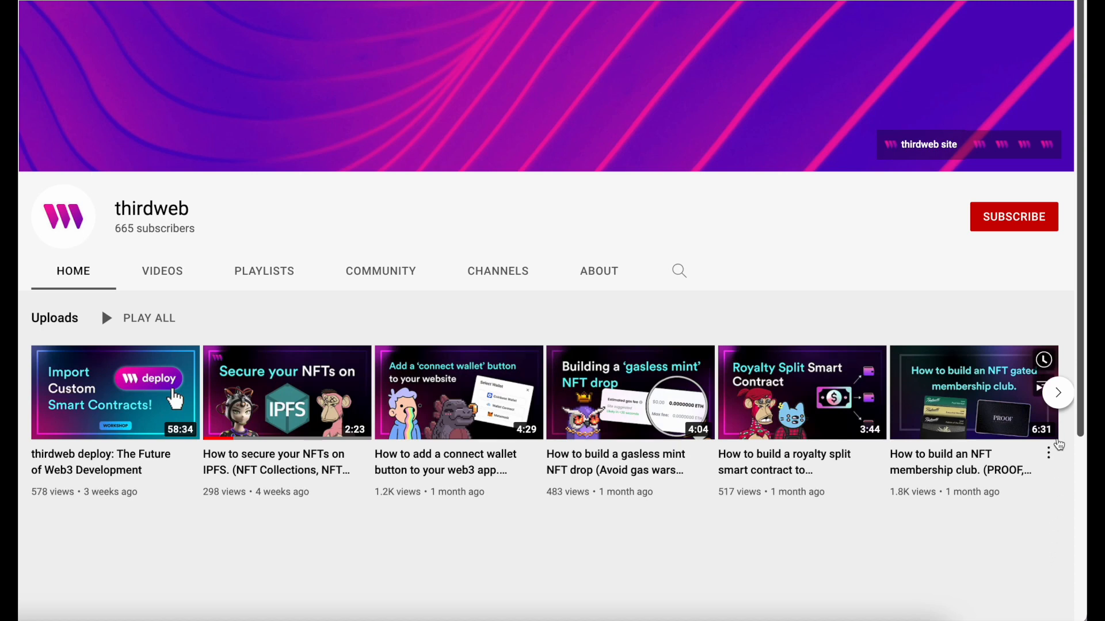
Subscribe to the thirdweb YouTube channel from its channel page
left_click(1013, 216)
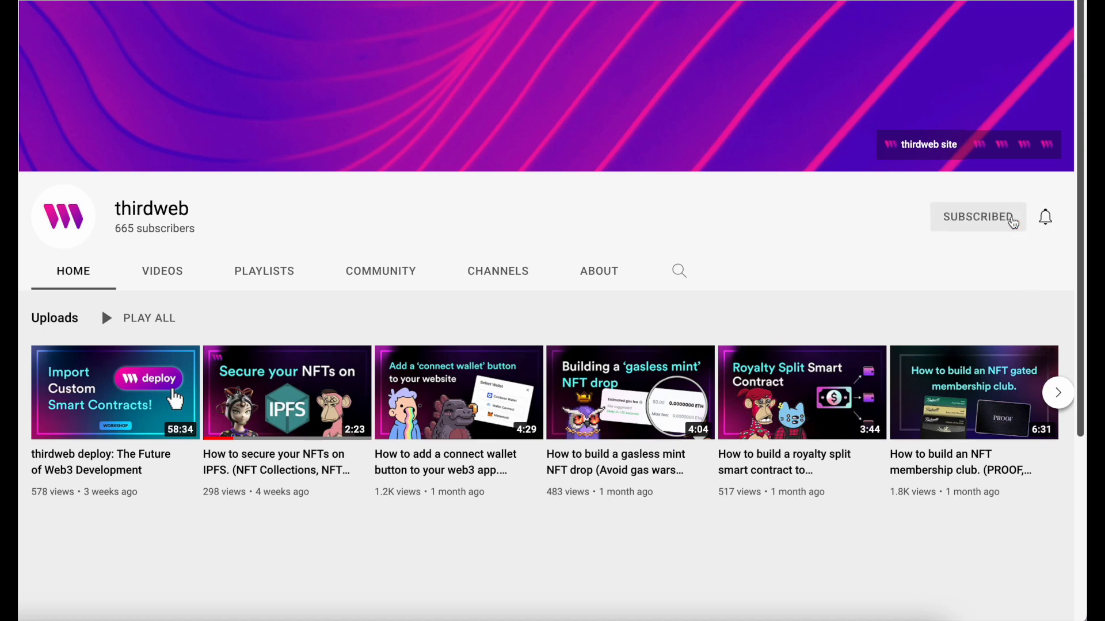
left_click(1045, 216)
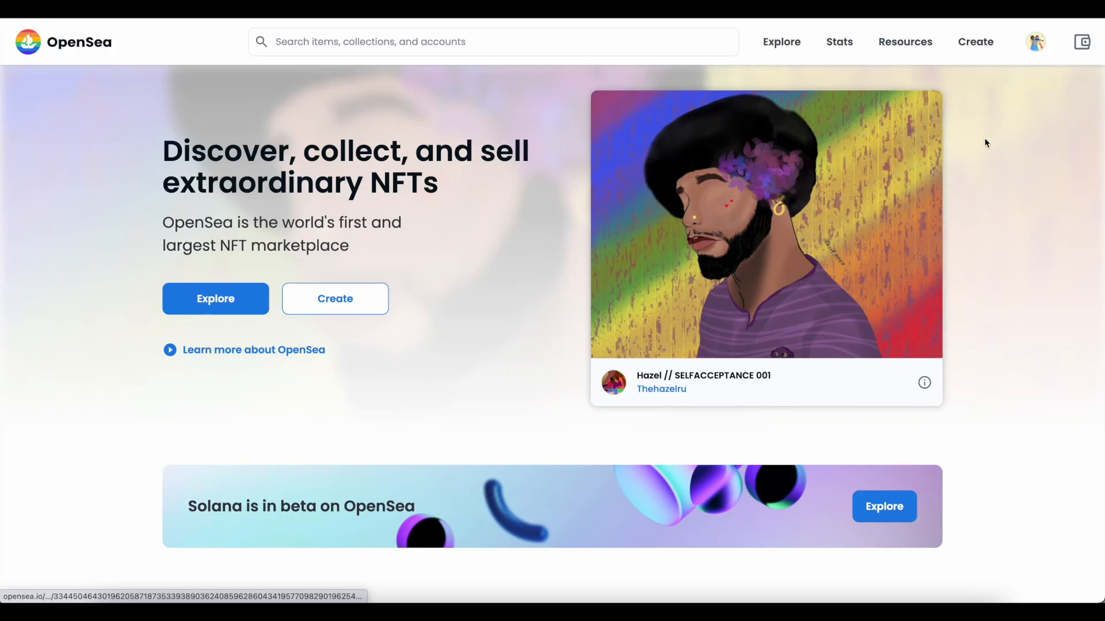
mouse_move(1039, 132)
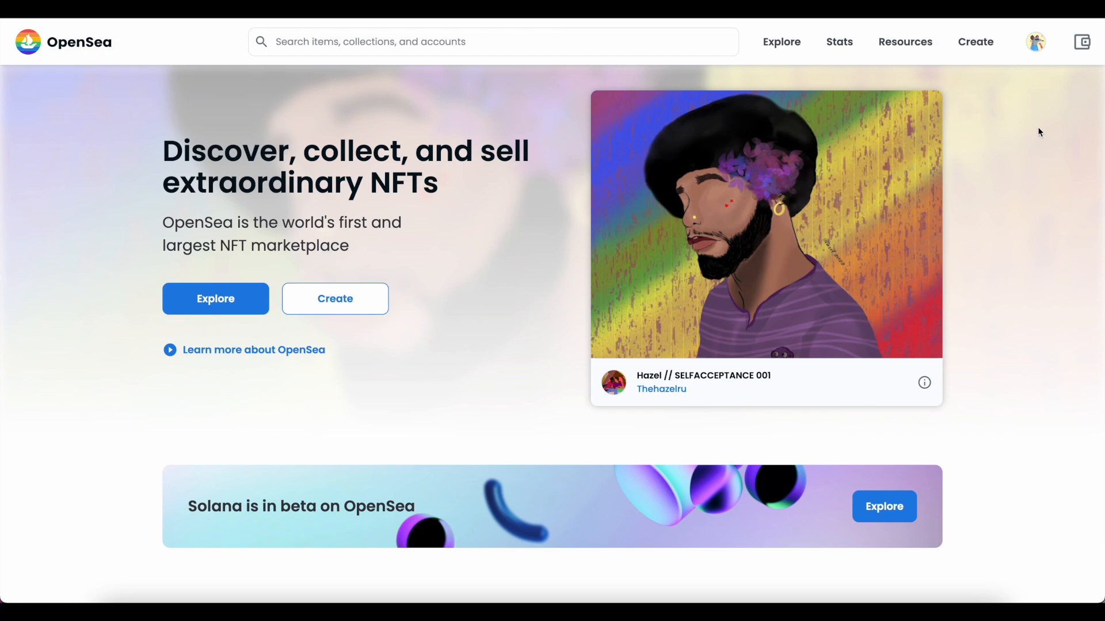
mouse_move(1024, 104)
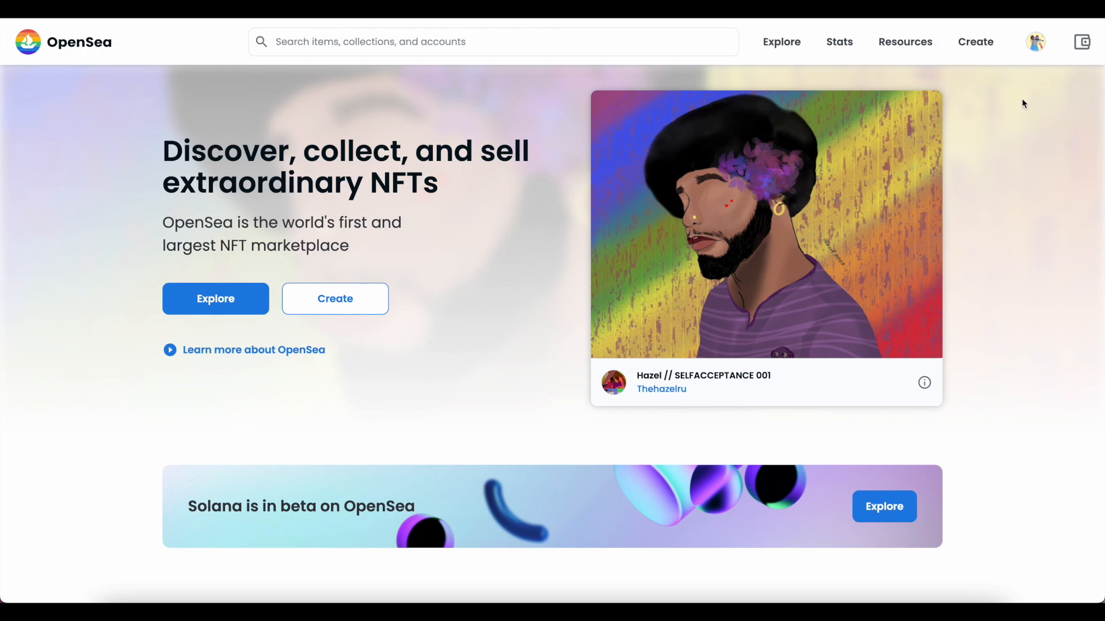
mouse_move(976, 42)
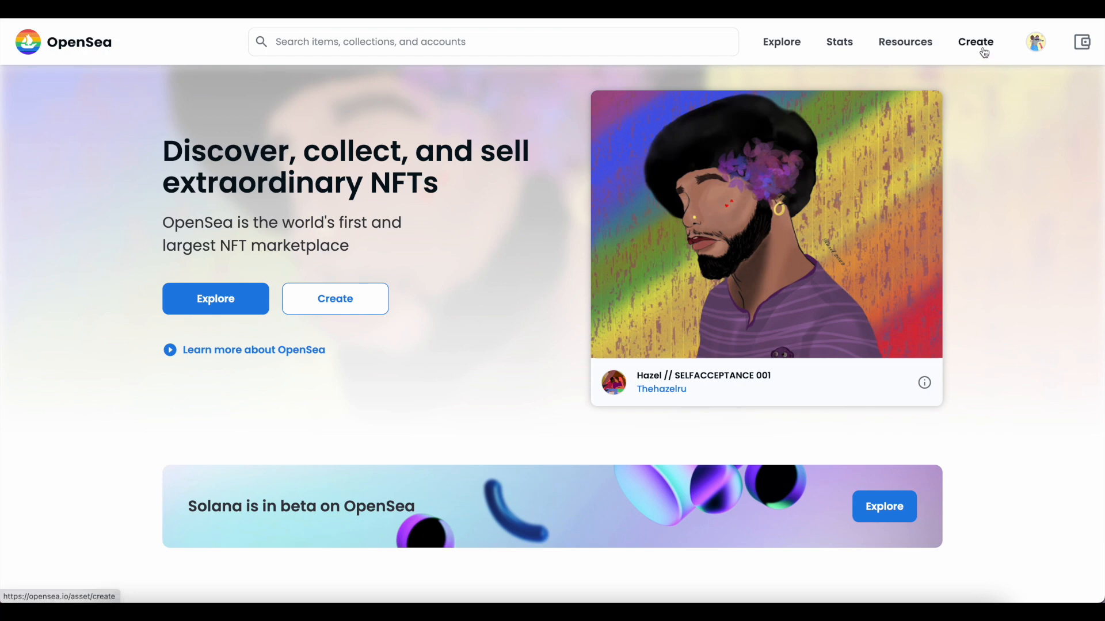
left_click(976, 41)
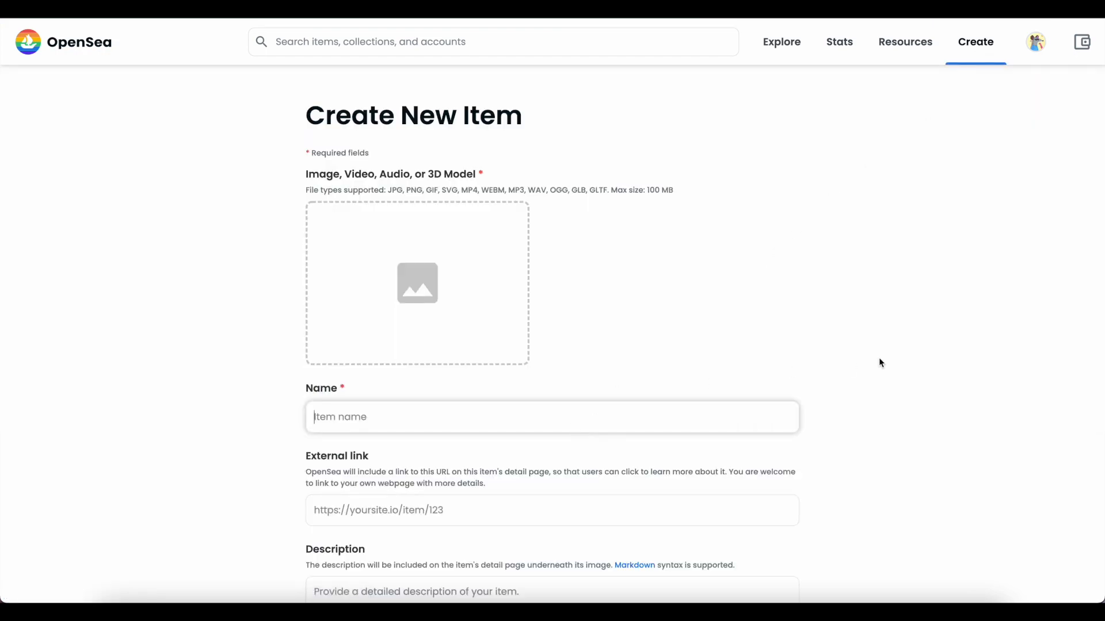
type("NFT 0")
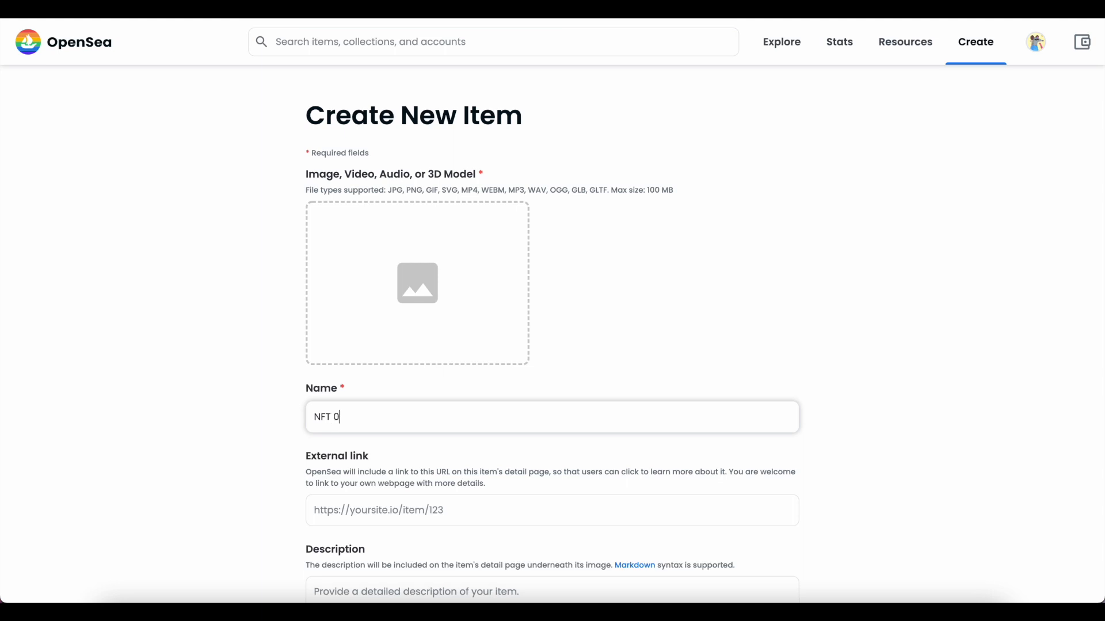
type("0001")
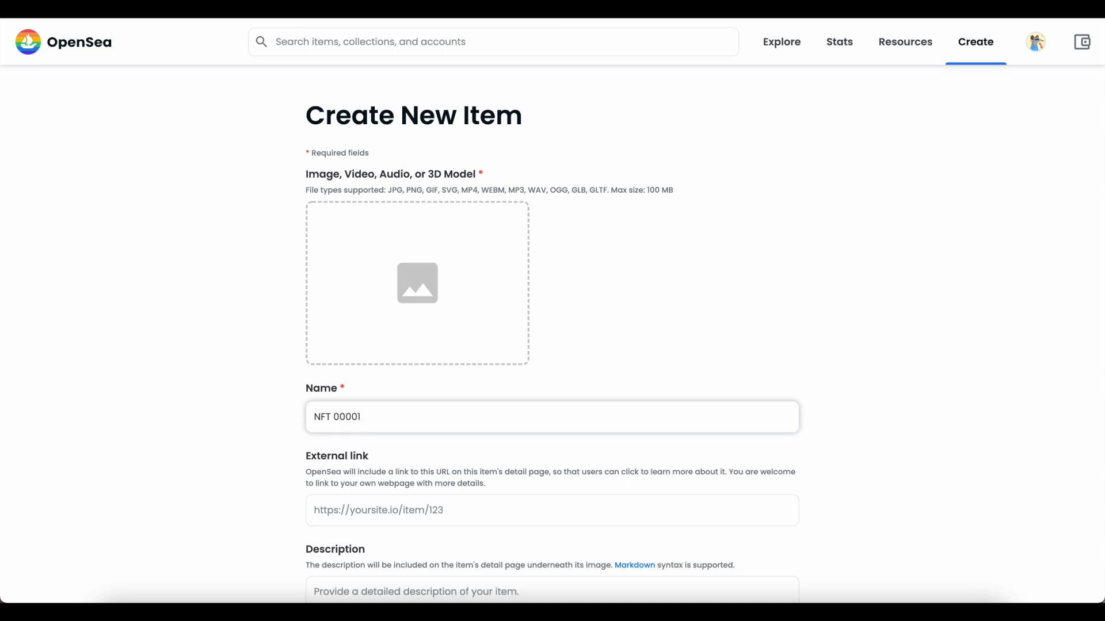
scroll("down", 3)
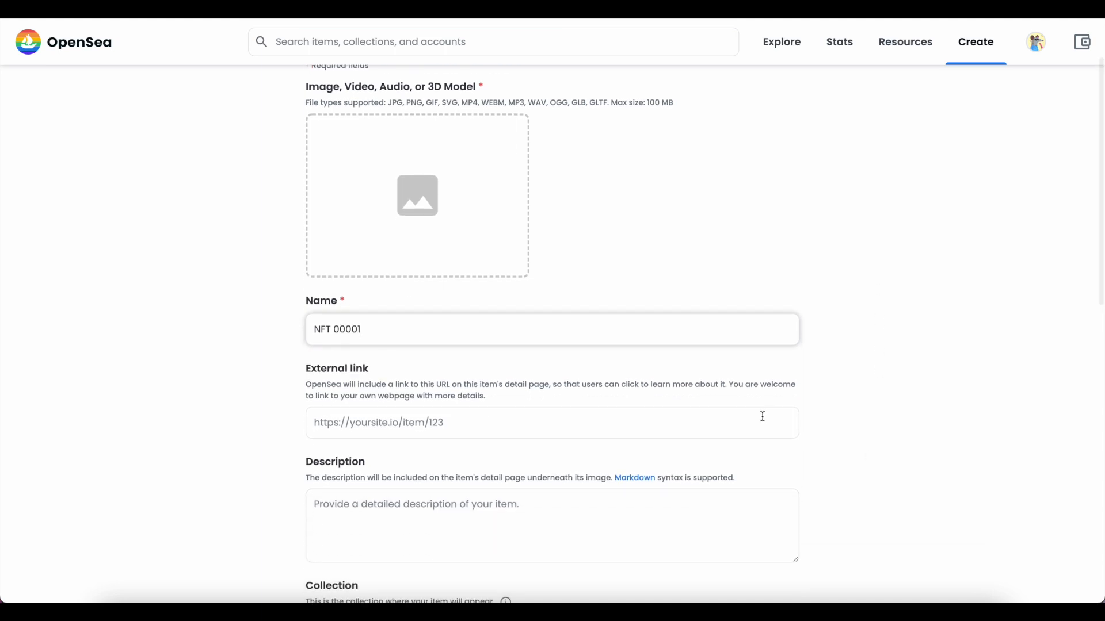
type("https://th")
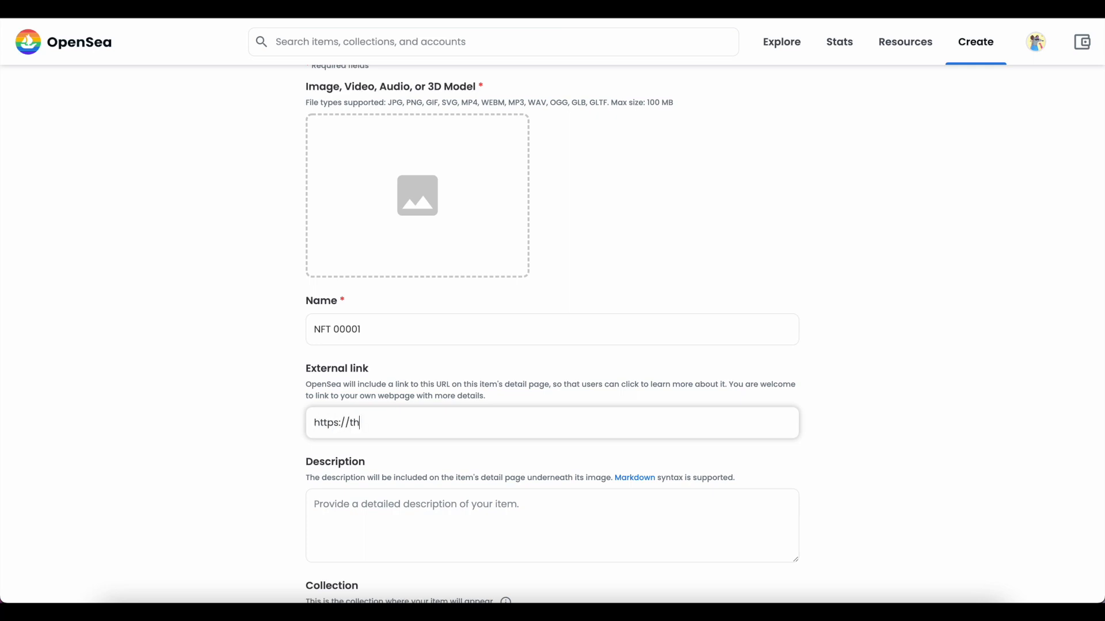
type("irdweb.")
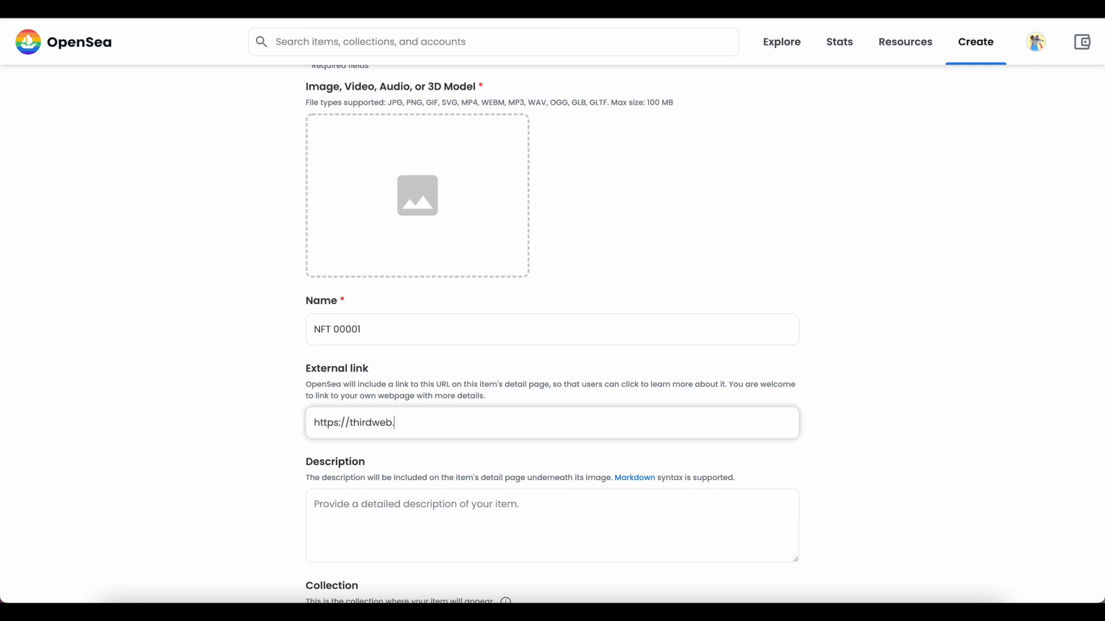
type("com")
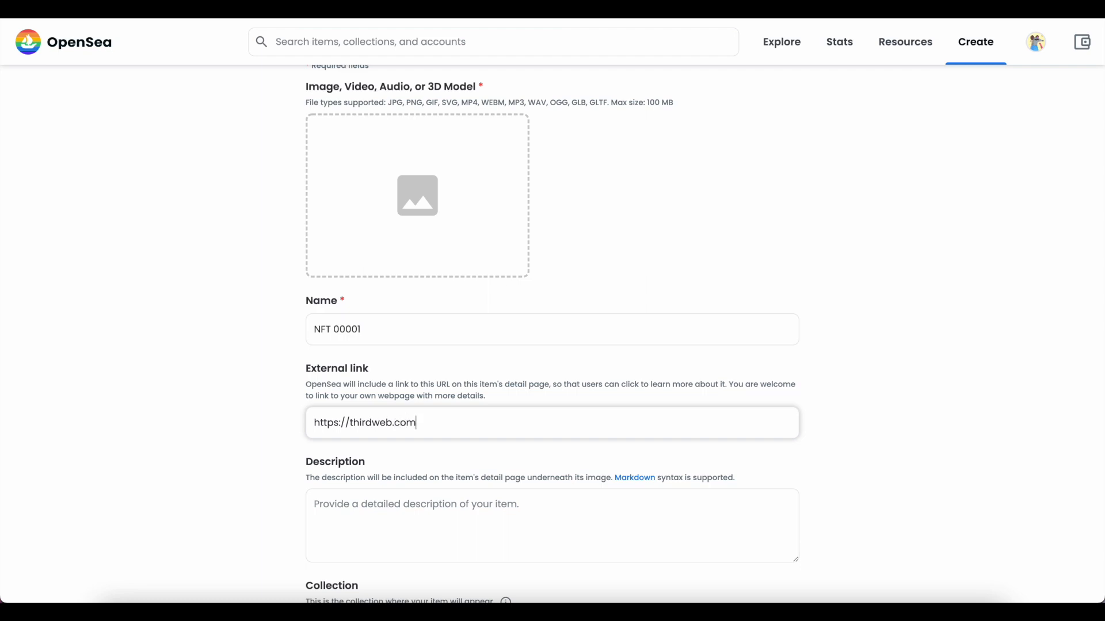
scroll("down", 3)
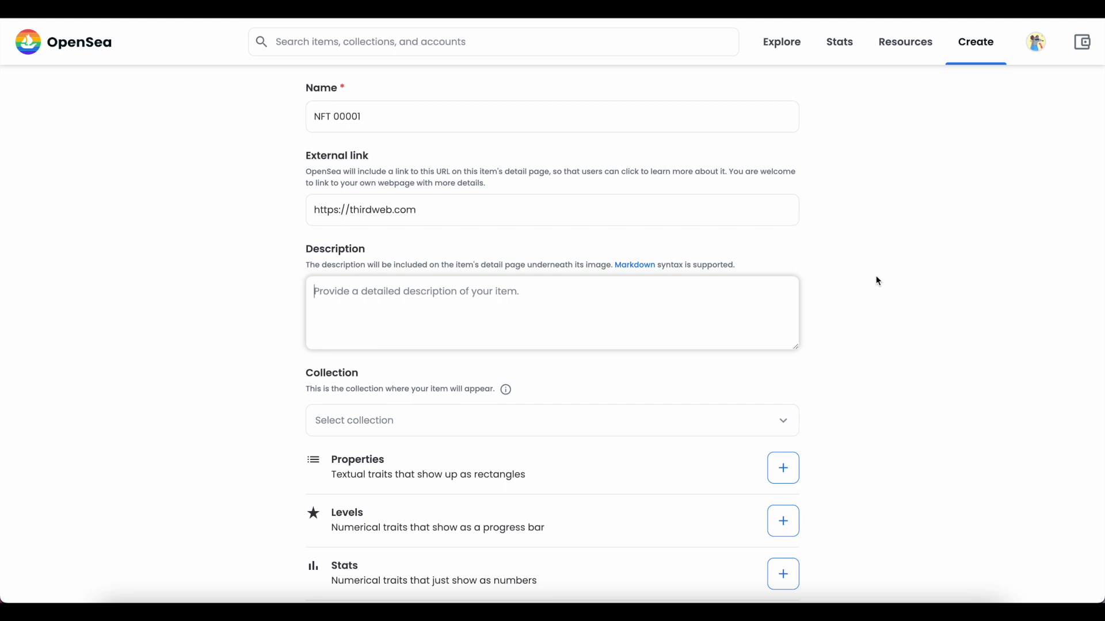
Add the description 'The first piece out of 10,000 NFTs in my new collection.'
type("The first pie")
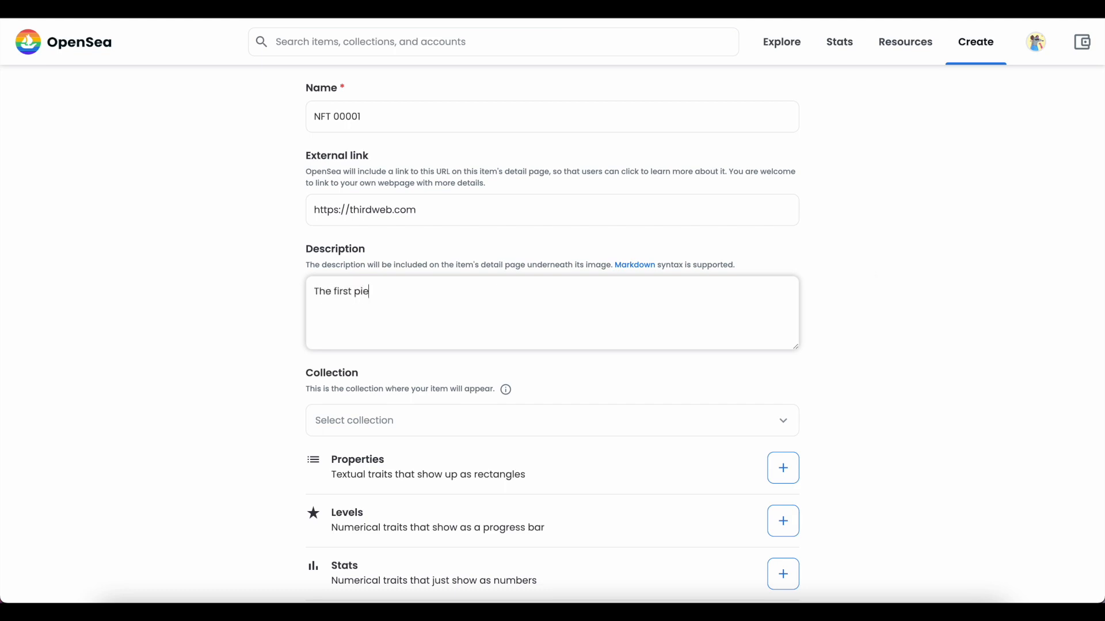
type("ce out of 10,")
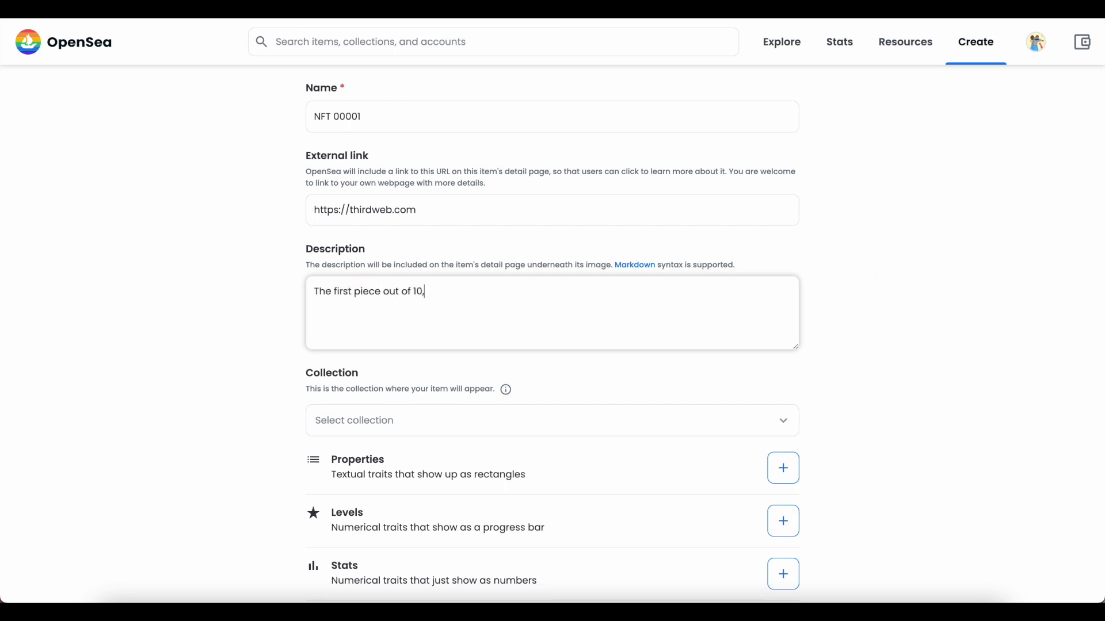
type("000 NFT")
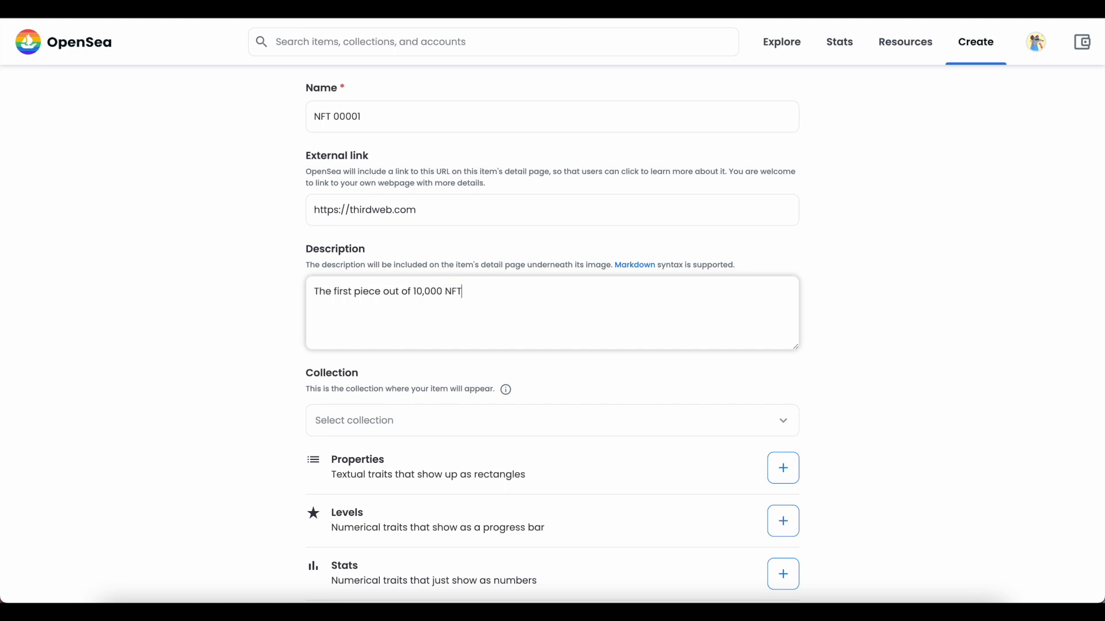
type("s in my new co")
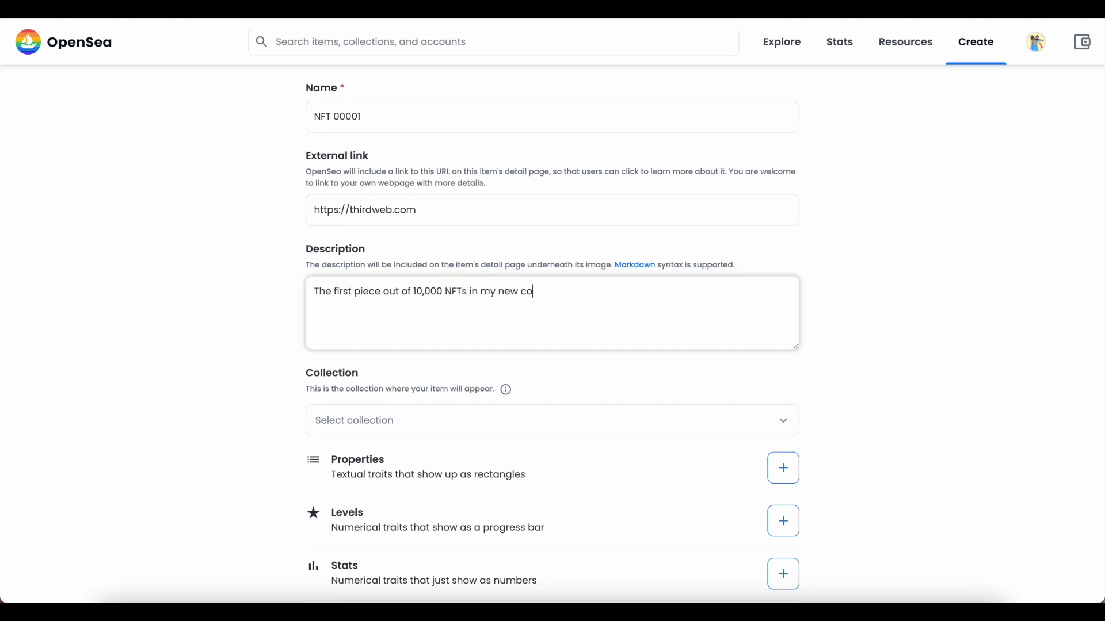
type("llection.")
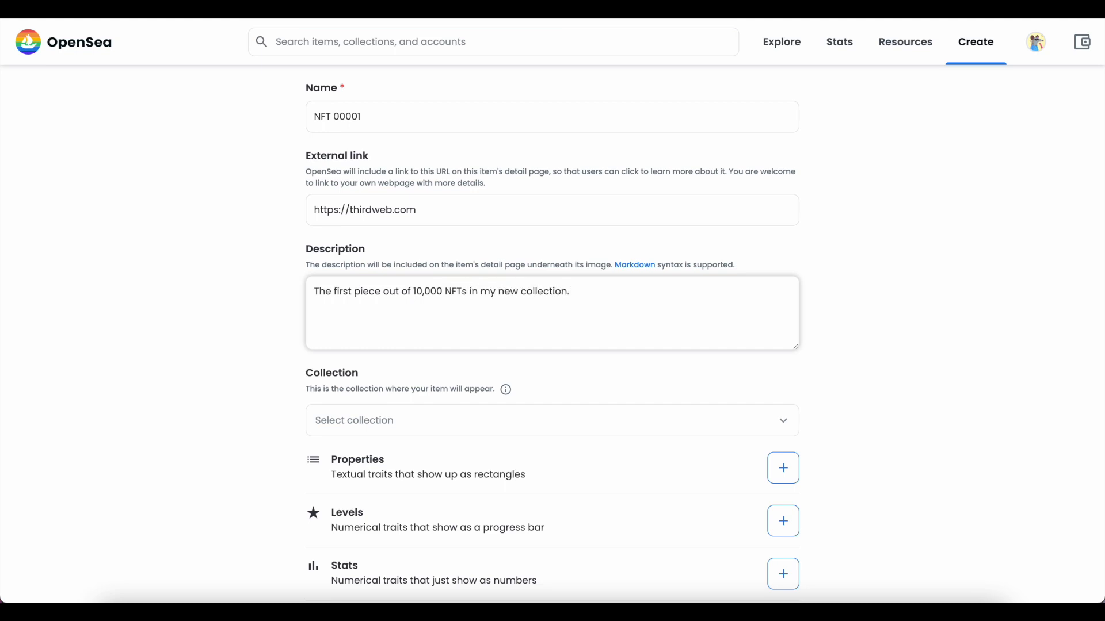
scroll("down", 3)
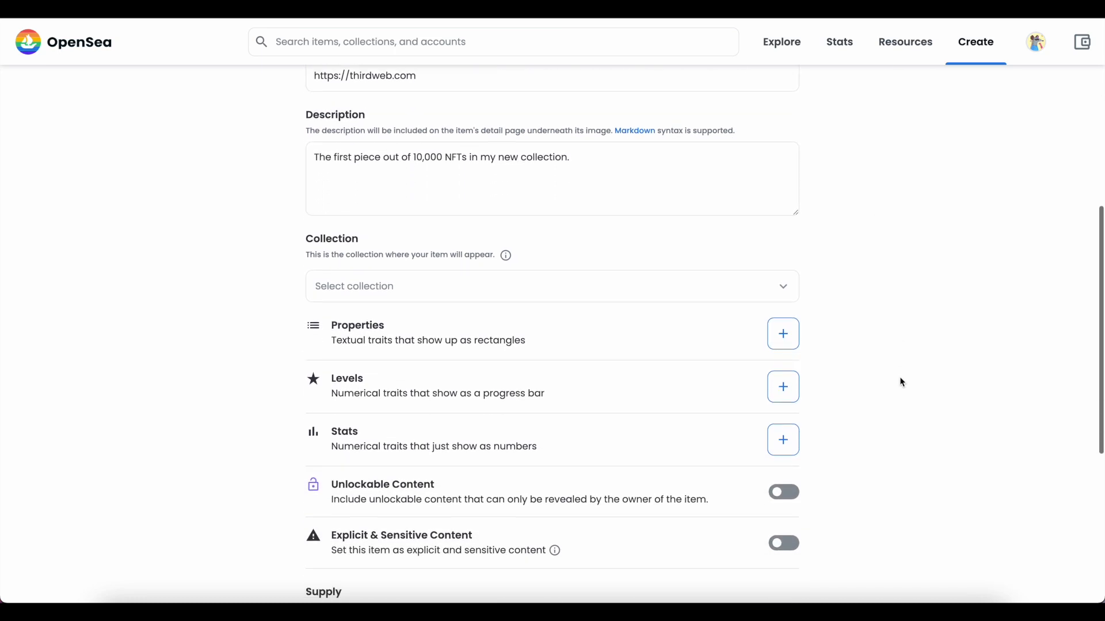
scroll("down", 3)
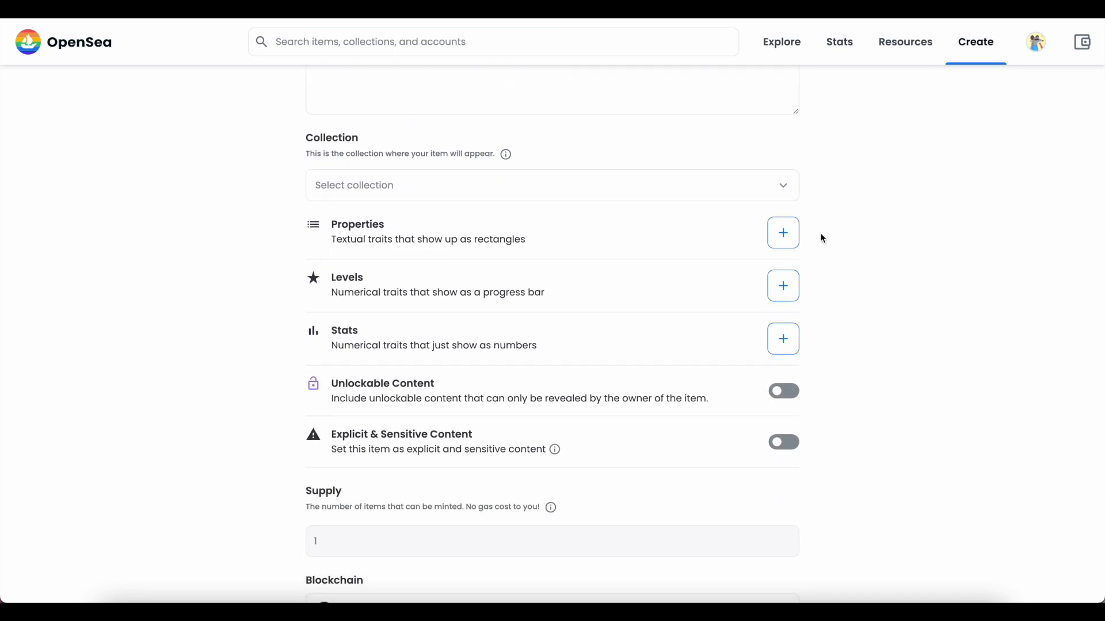
scroll("down", 3)
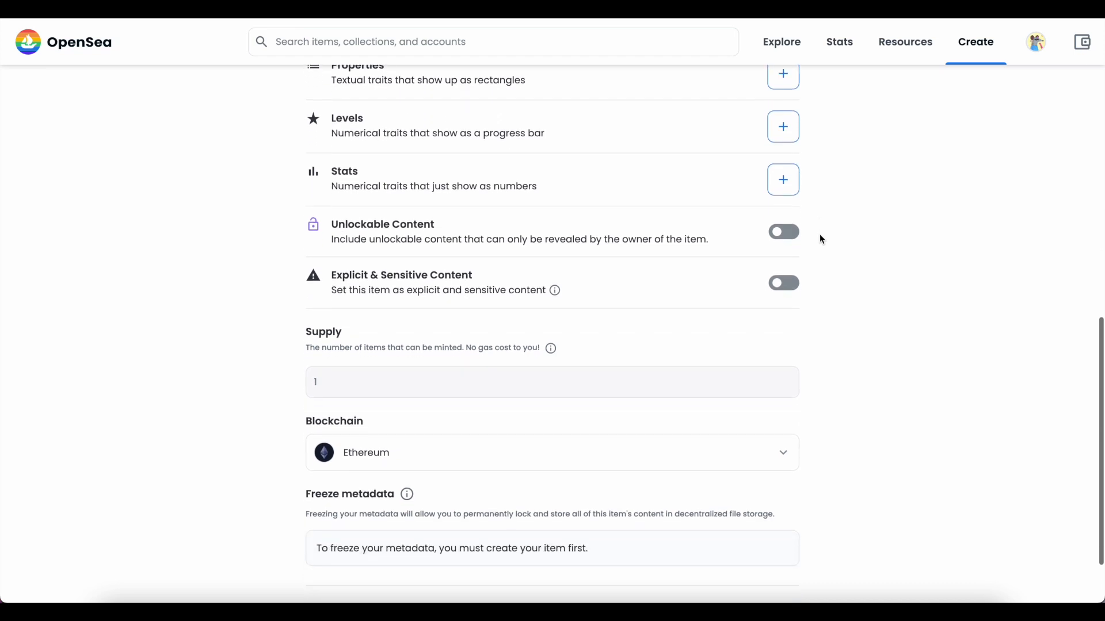
scroll("down", 3)
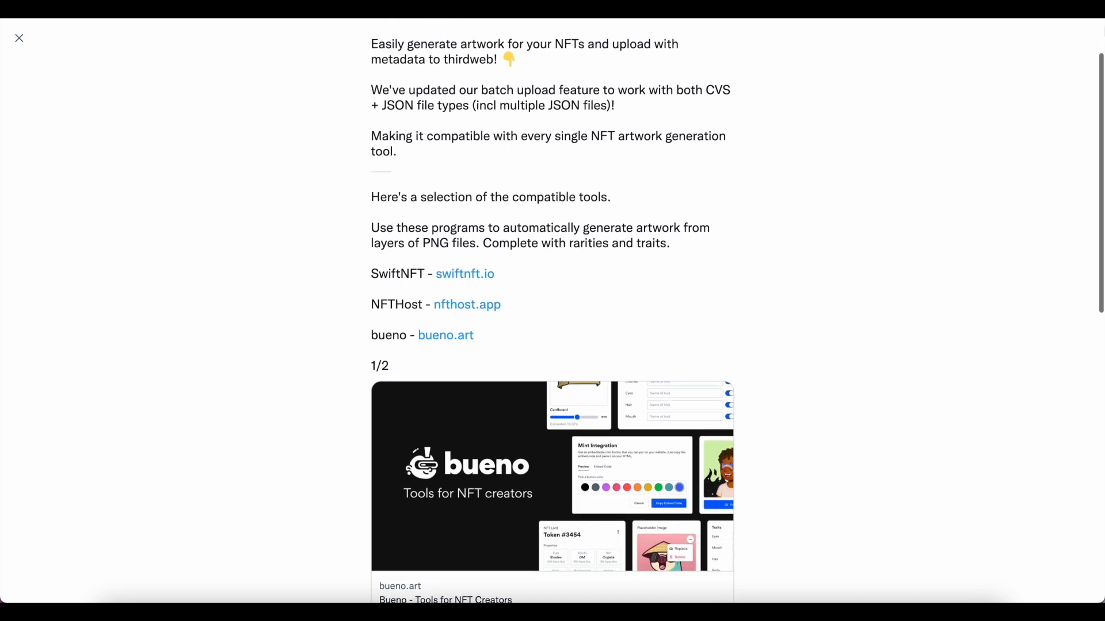
Read and close the thirdweb tweet thread, then open the My new NFT Drop contract
scroll("down", 3)
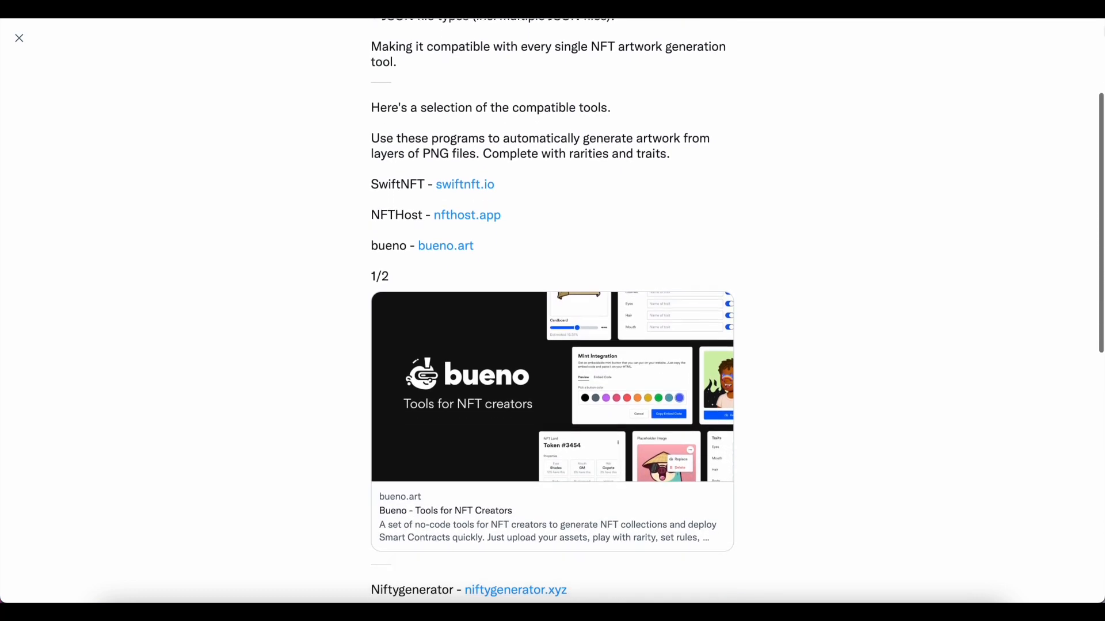
scroll("down", 3)
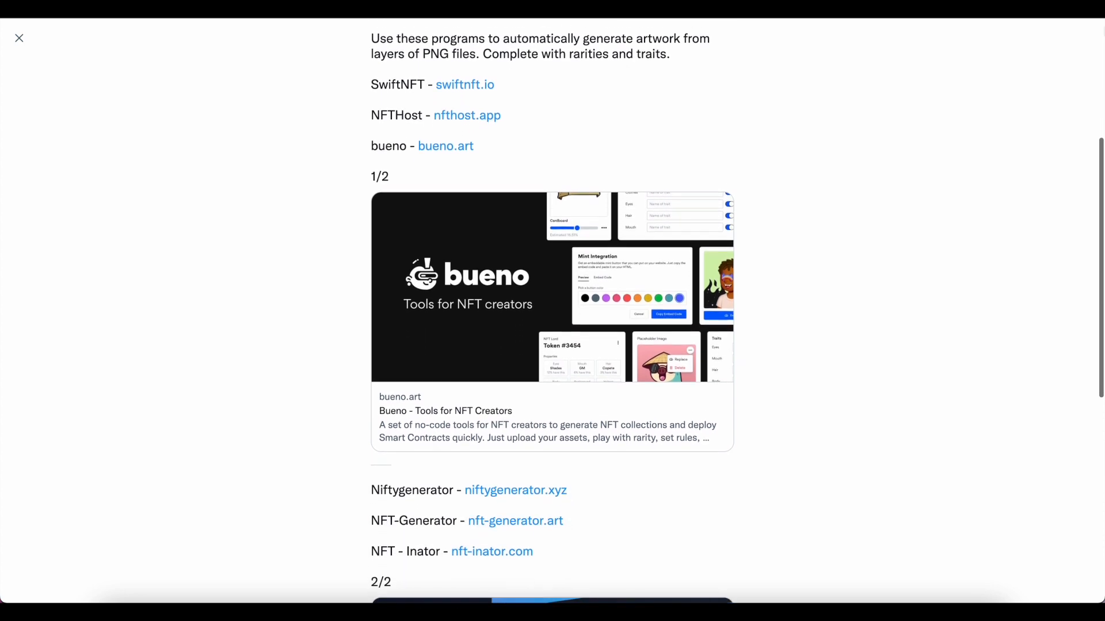
scroll("down", 3)
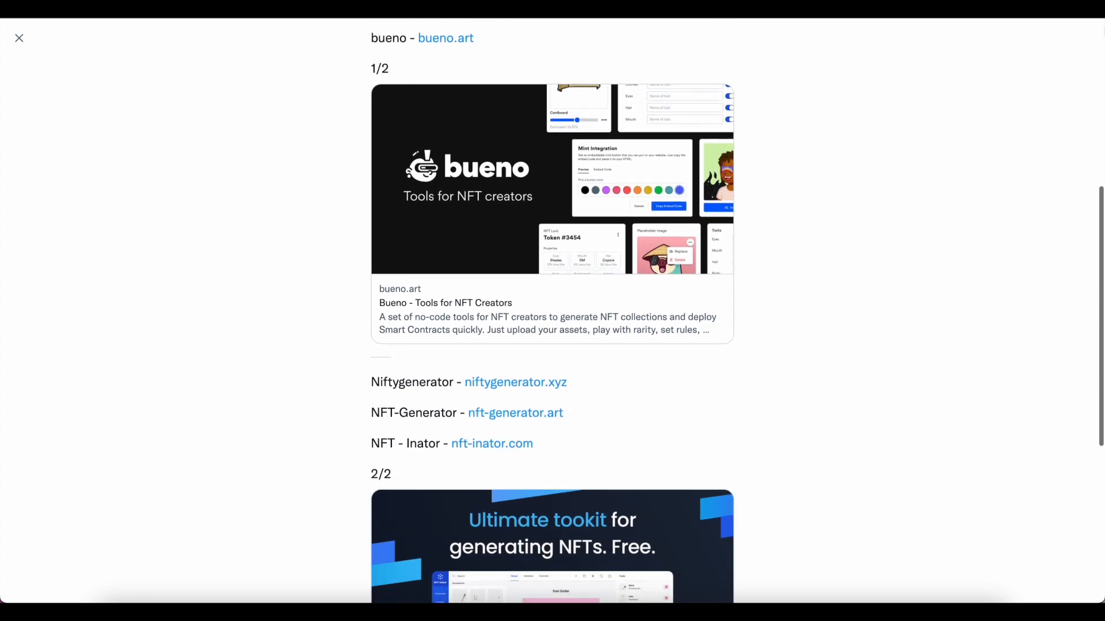
scroll("down", 3)
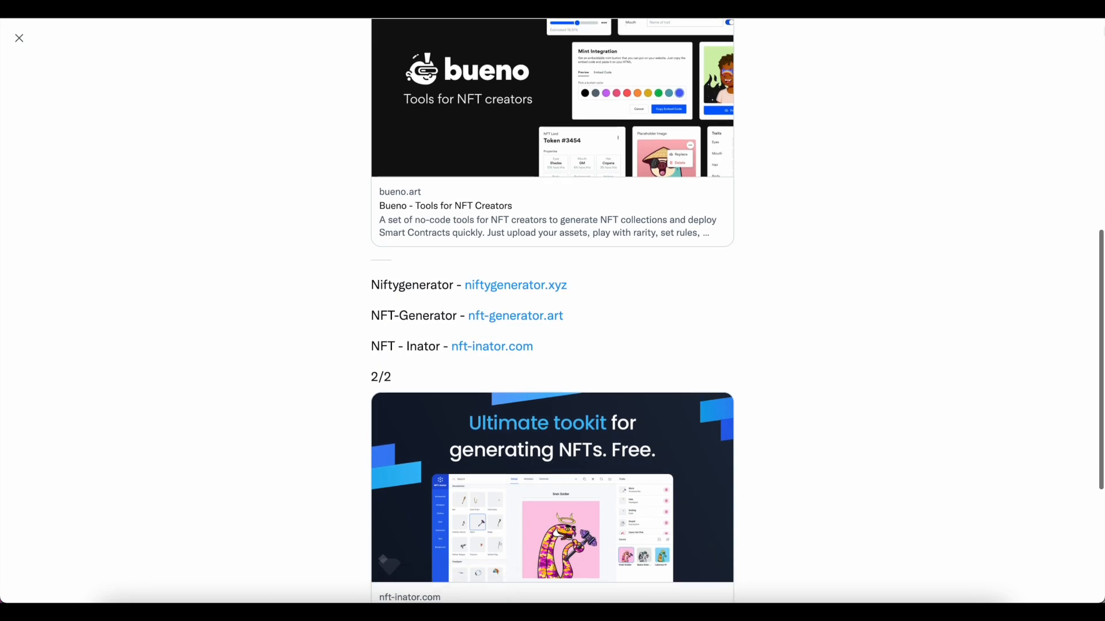
left_click(19, 38)
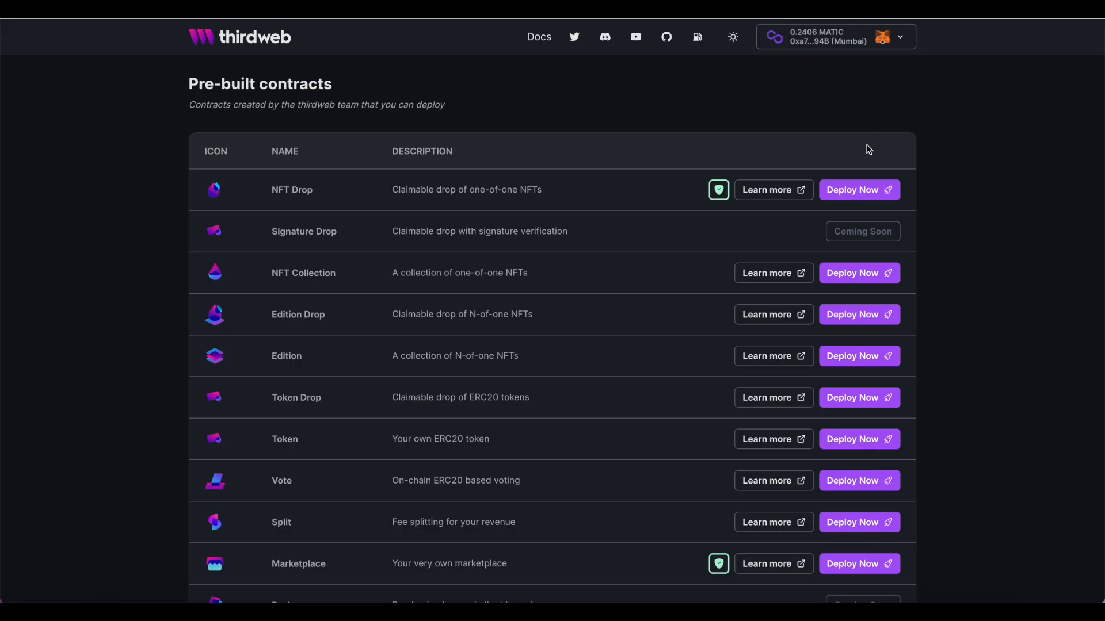
left_click(859, 190)
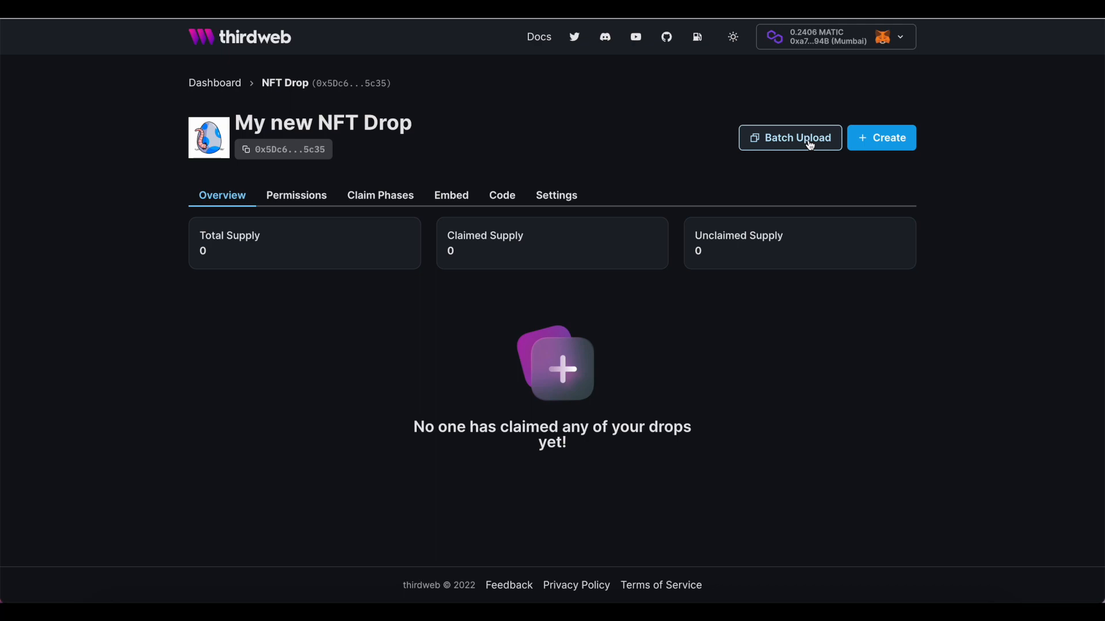
Open Batch Upload on the My new NFT Drop contract page
left_click(789, 137)
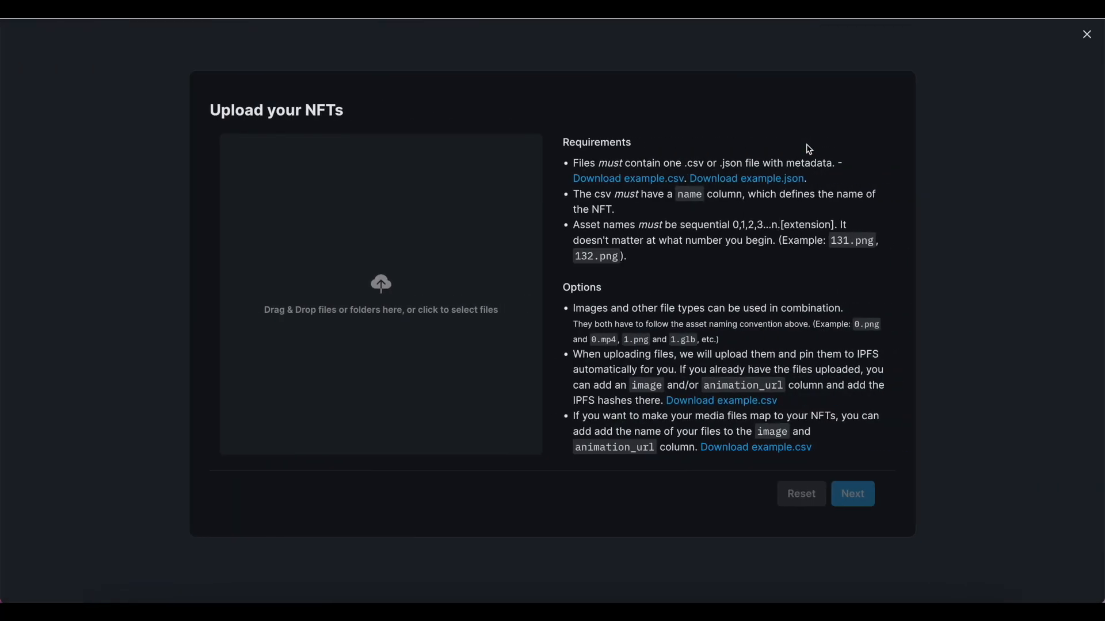
left_click(1086, 34)
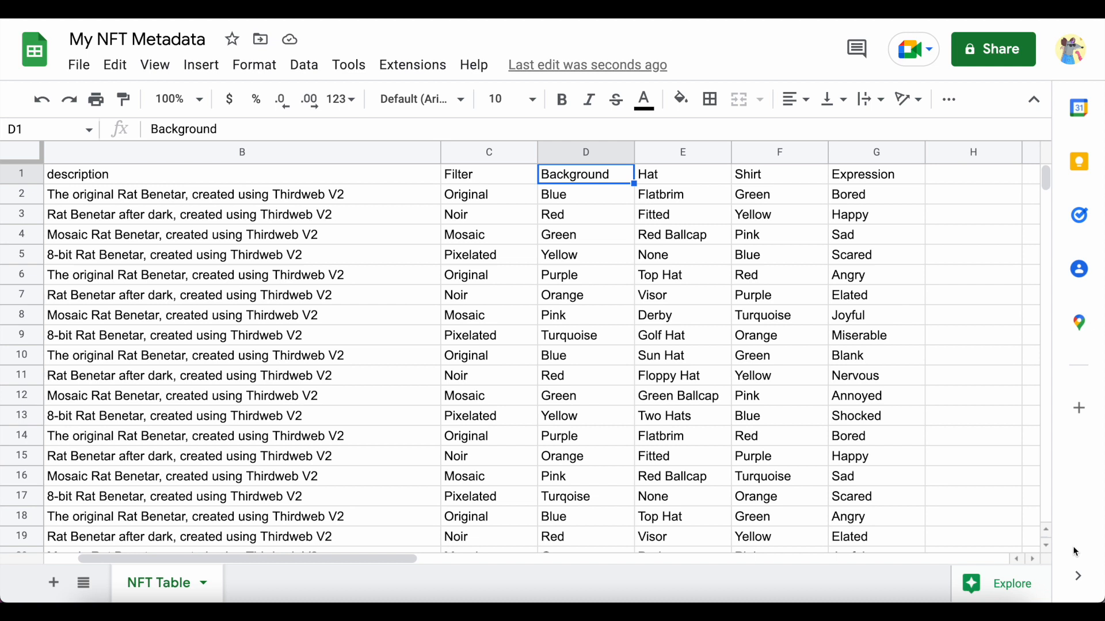
left_click(682, 174)
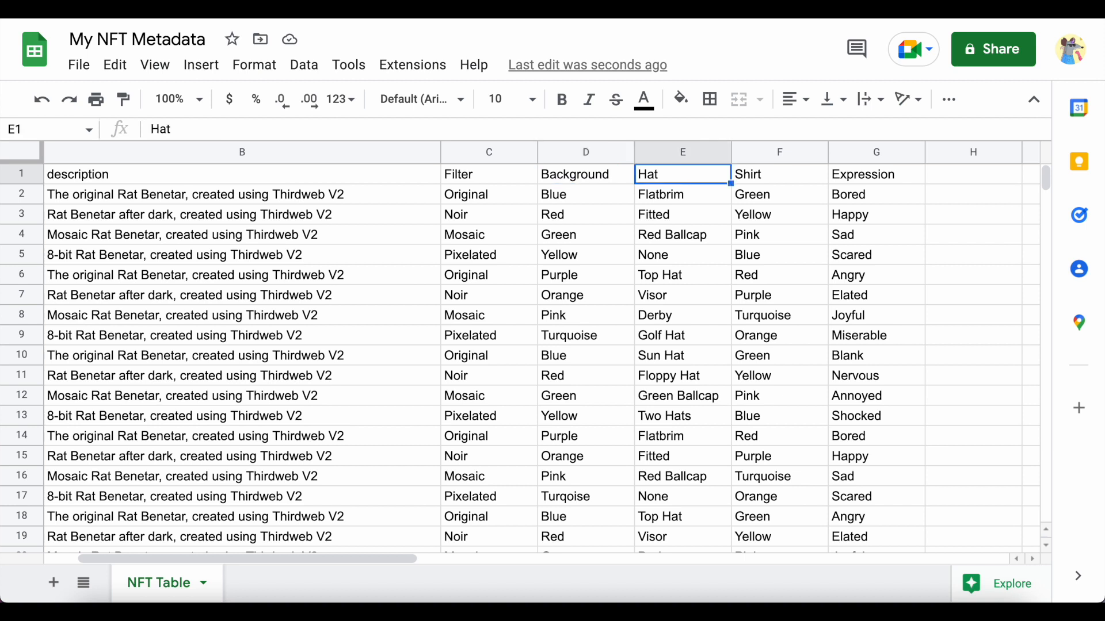
left_click(876, 174)
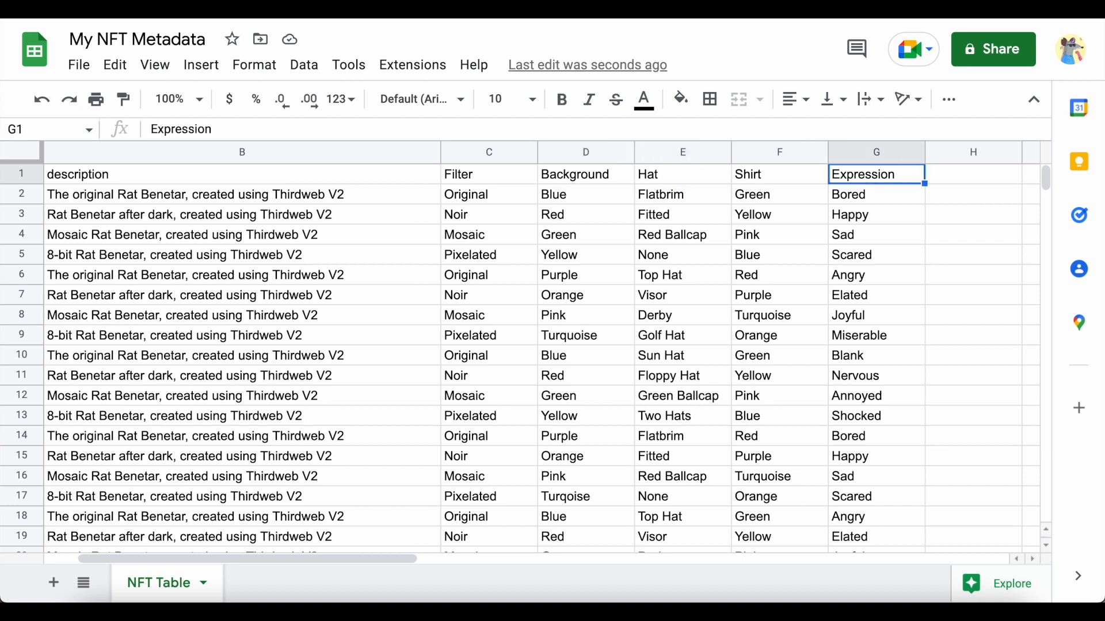
left_click(875, 295)
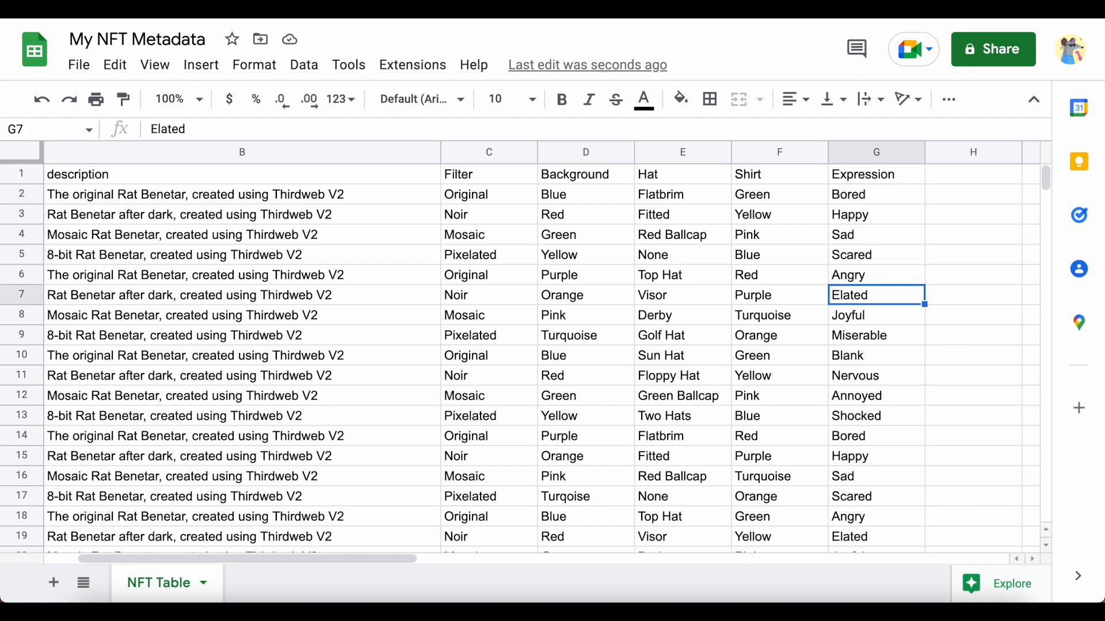
left_click(876, 396)
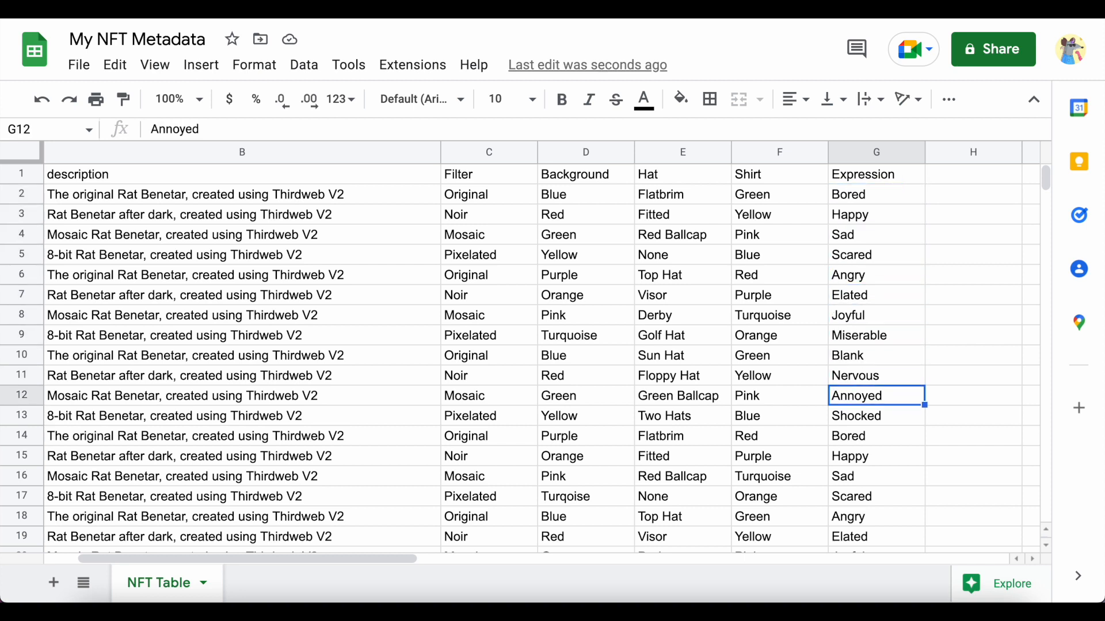
left_click(875, 436)
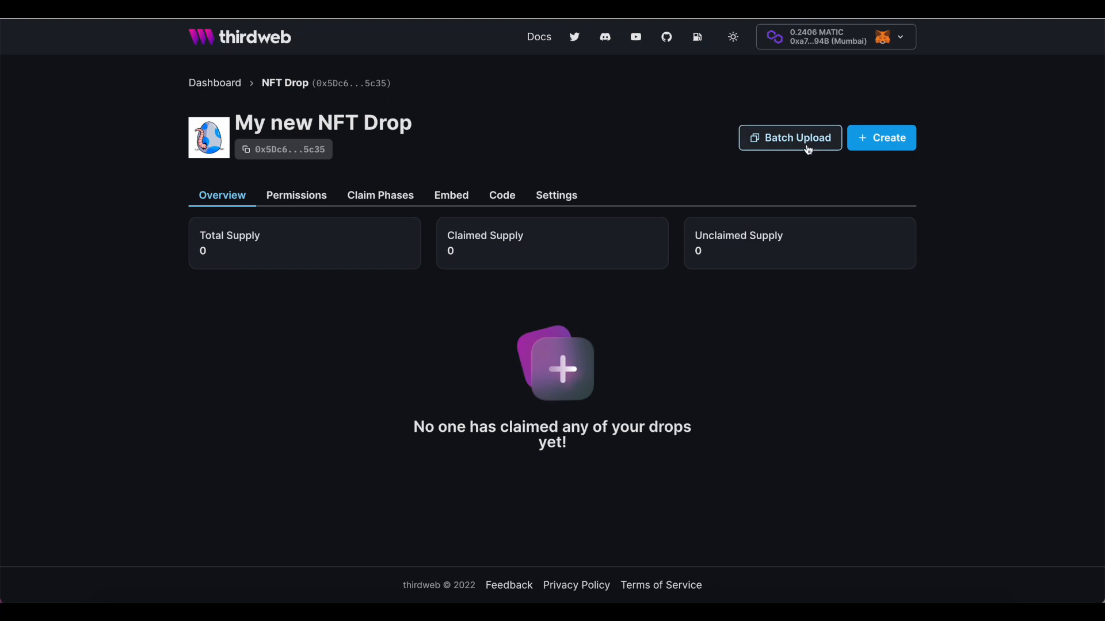
Reopen Batch Upload and download the example.csv metadata template
left_click(789, 137)
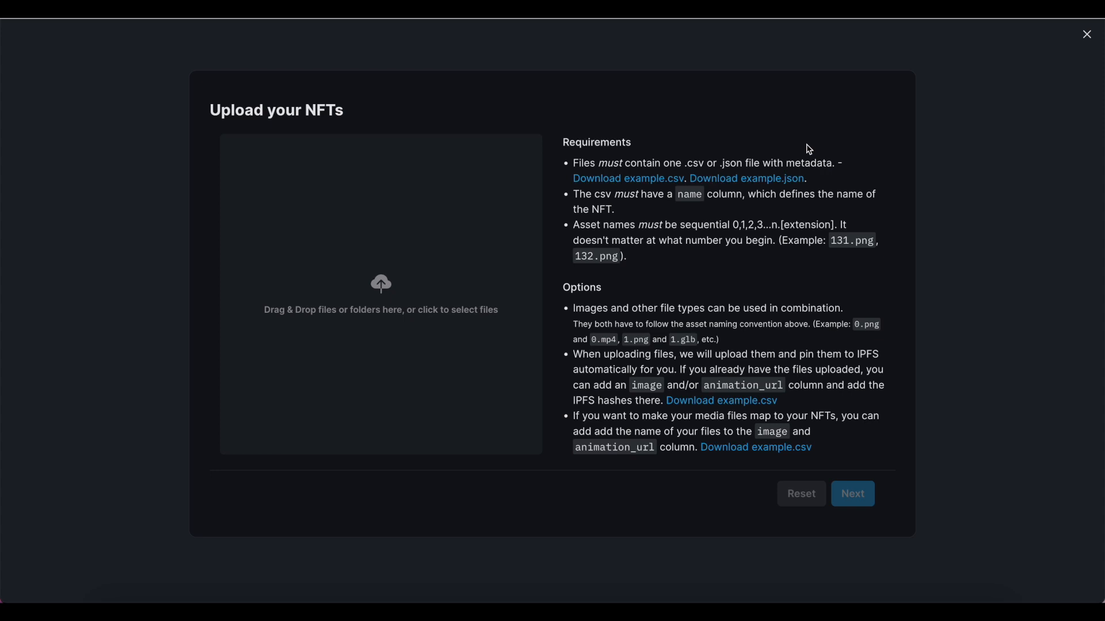
mouse_move(710, 153)
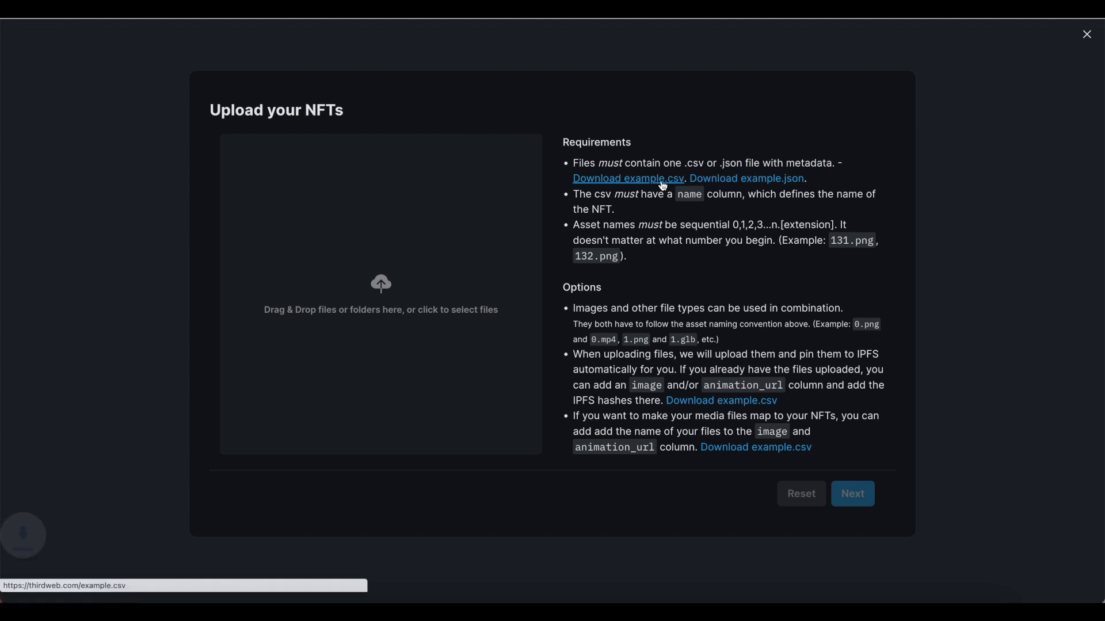
left_click(627, 178)
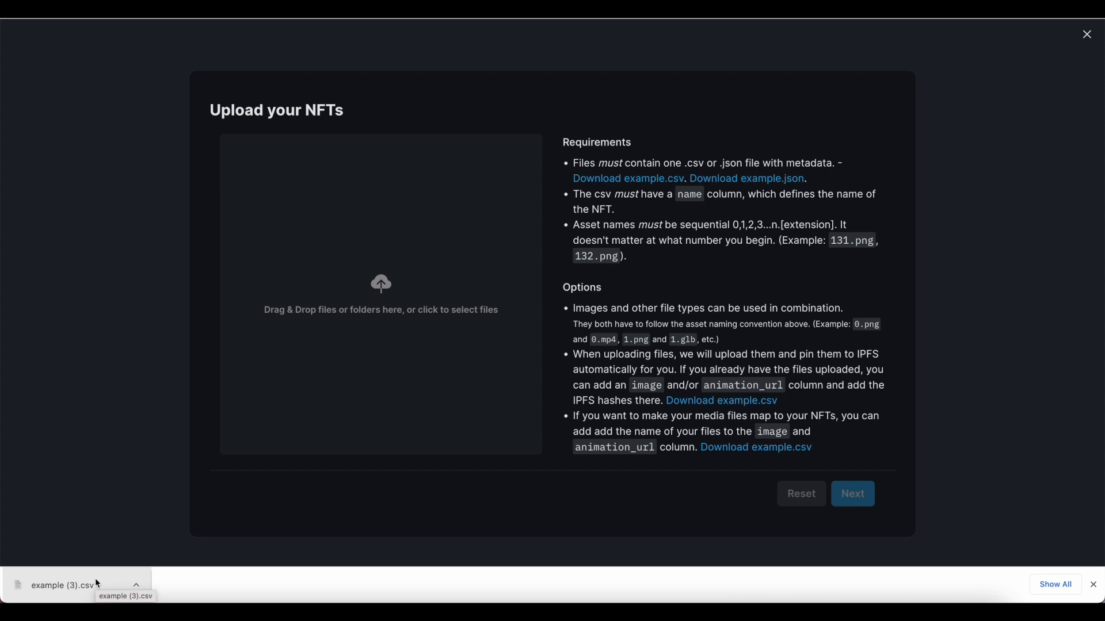
left_click(380, 295)
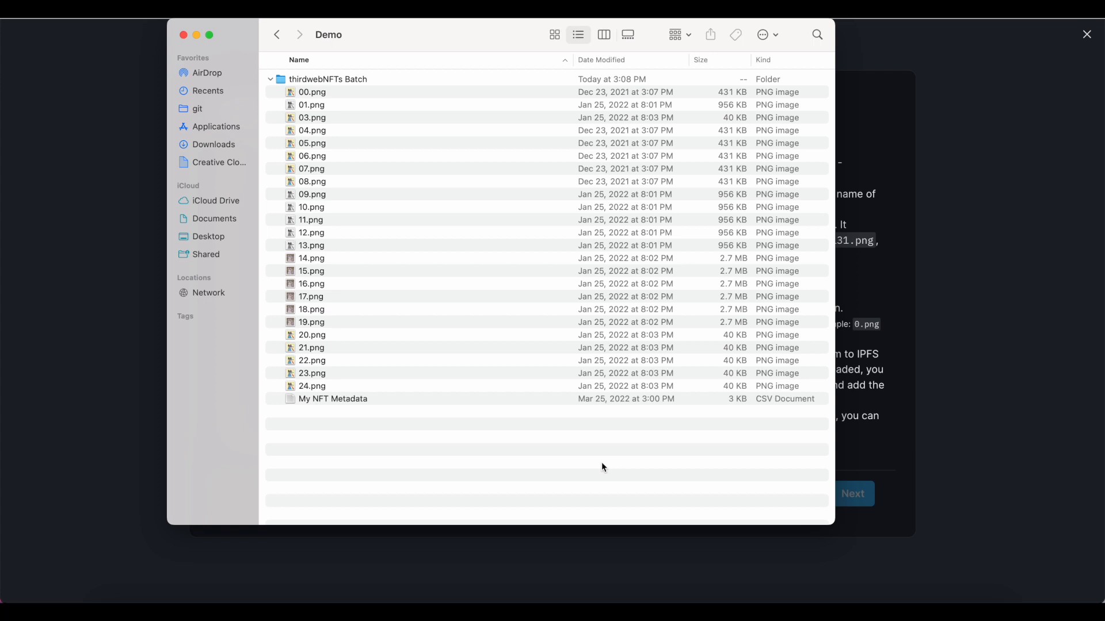
mouse_move(277, 142)
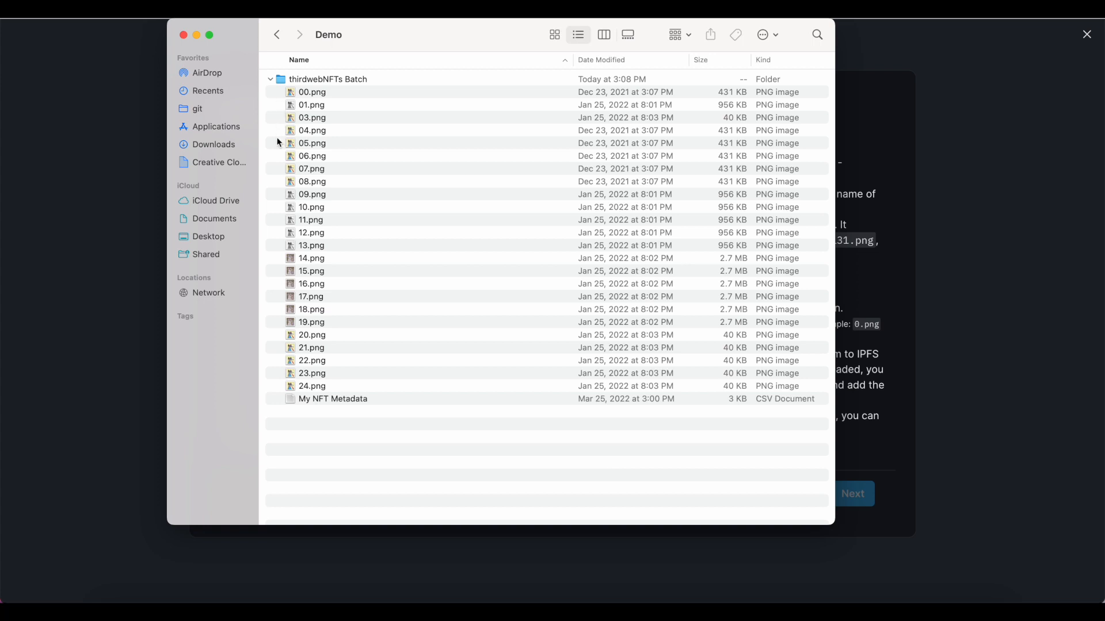
mouse_move(277, 245)
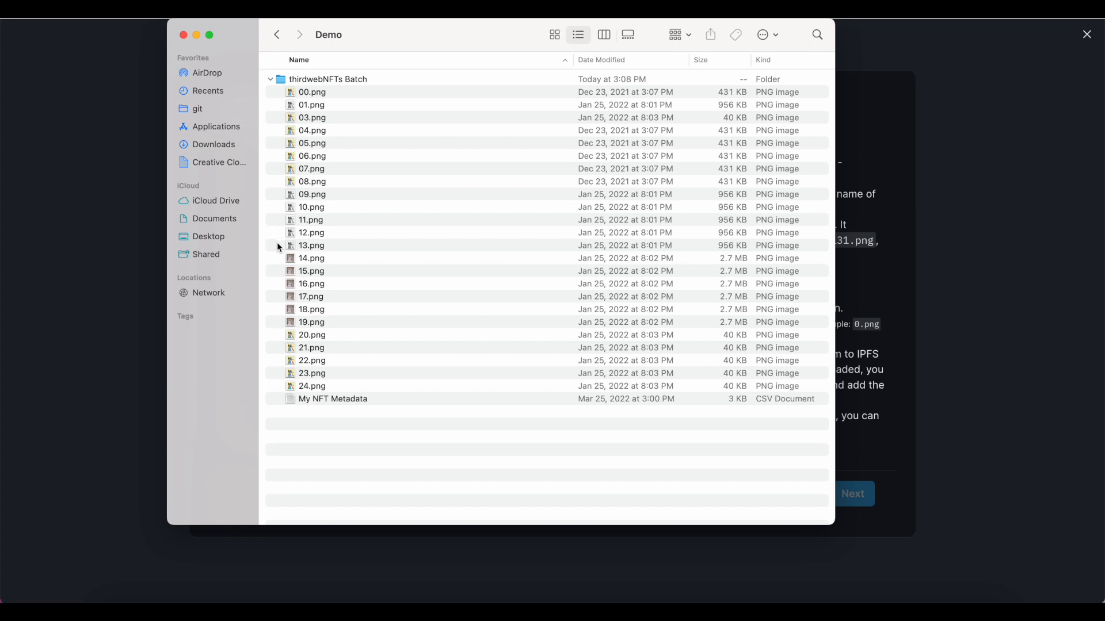
mouse_move(276, 326)
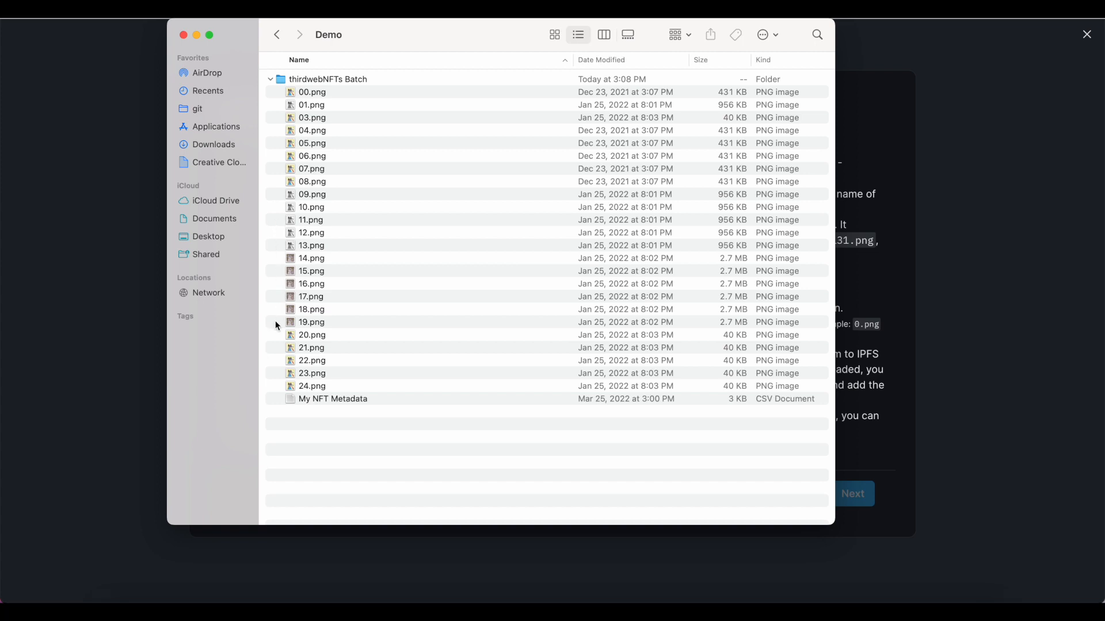
mouse_move(293, 409)
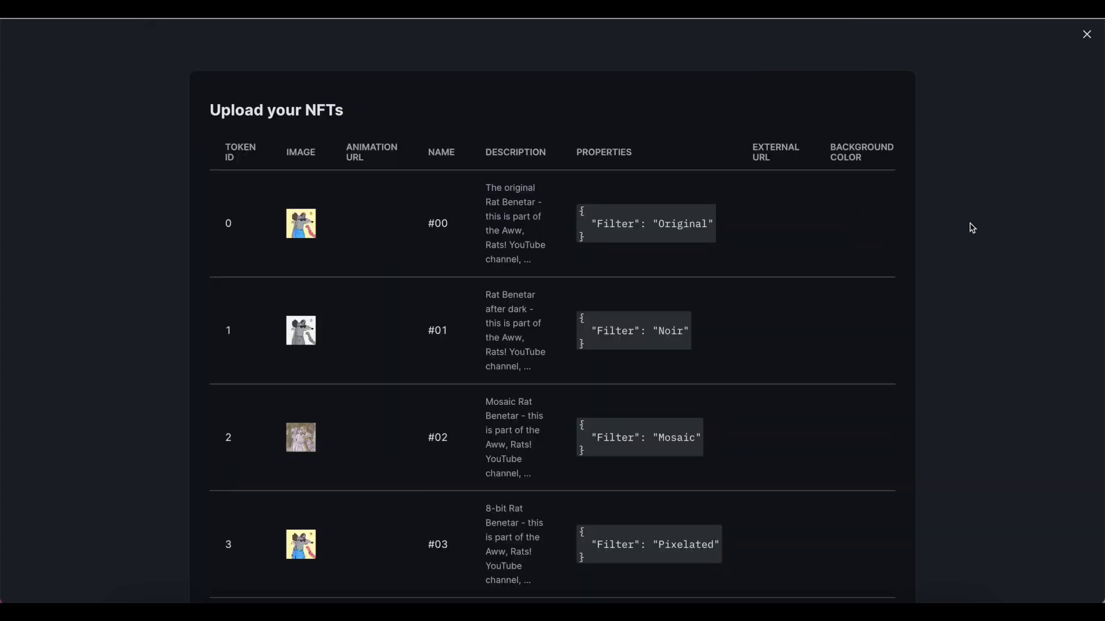
Review the rat NFT preview through token 23, checking images, names, descriptions and Filter properties
scroll("down", 3)
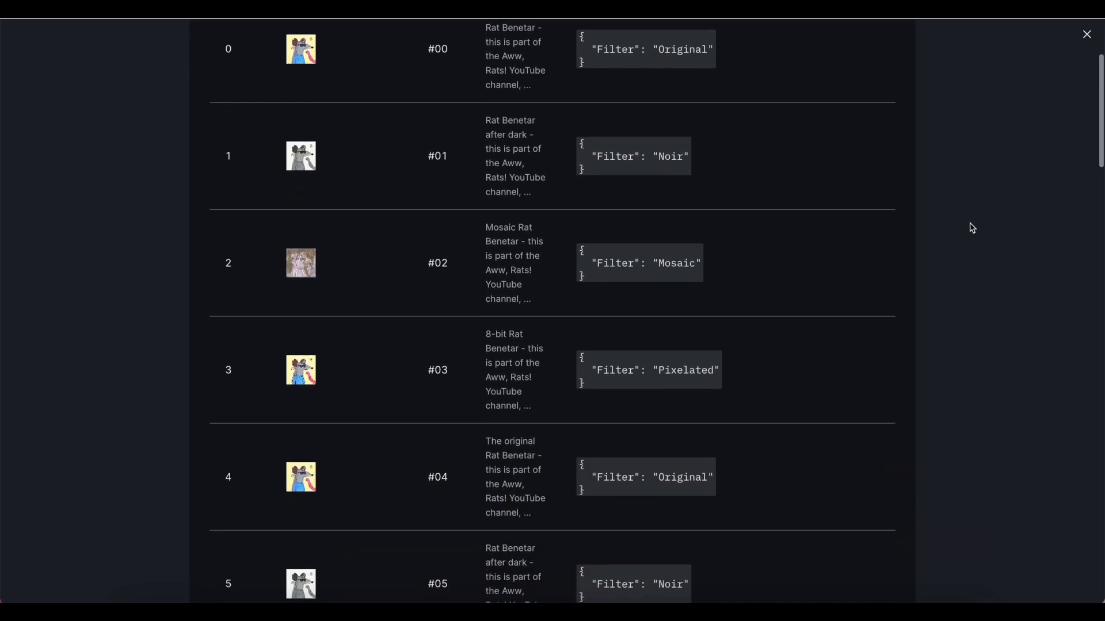
scroll("down", 3)
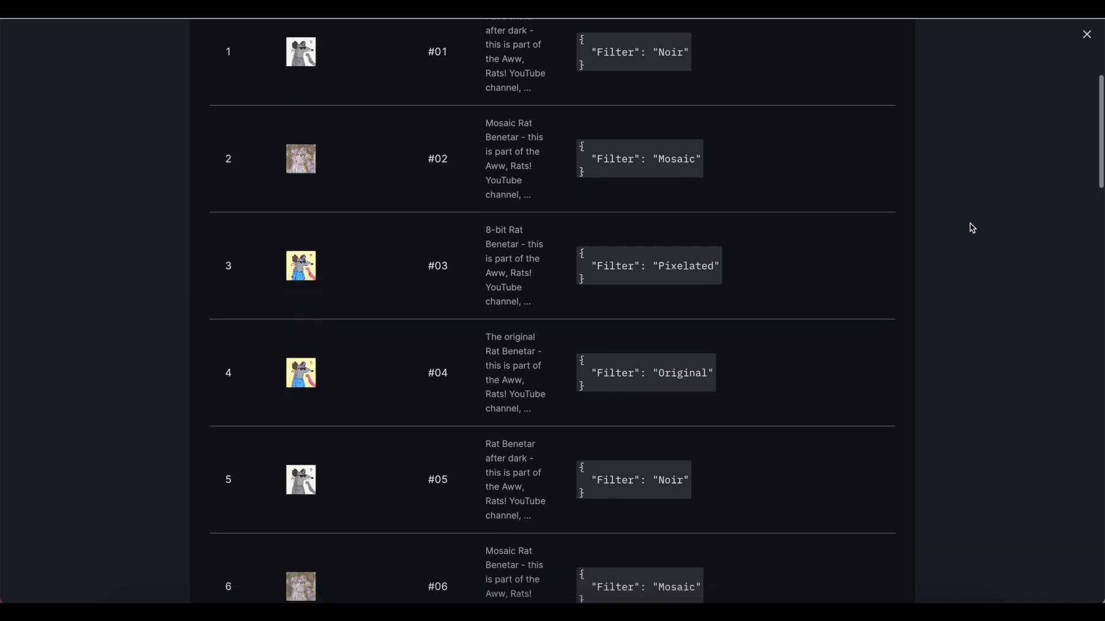
scroll("down", 3)
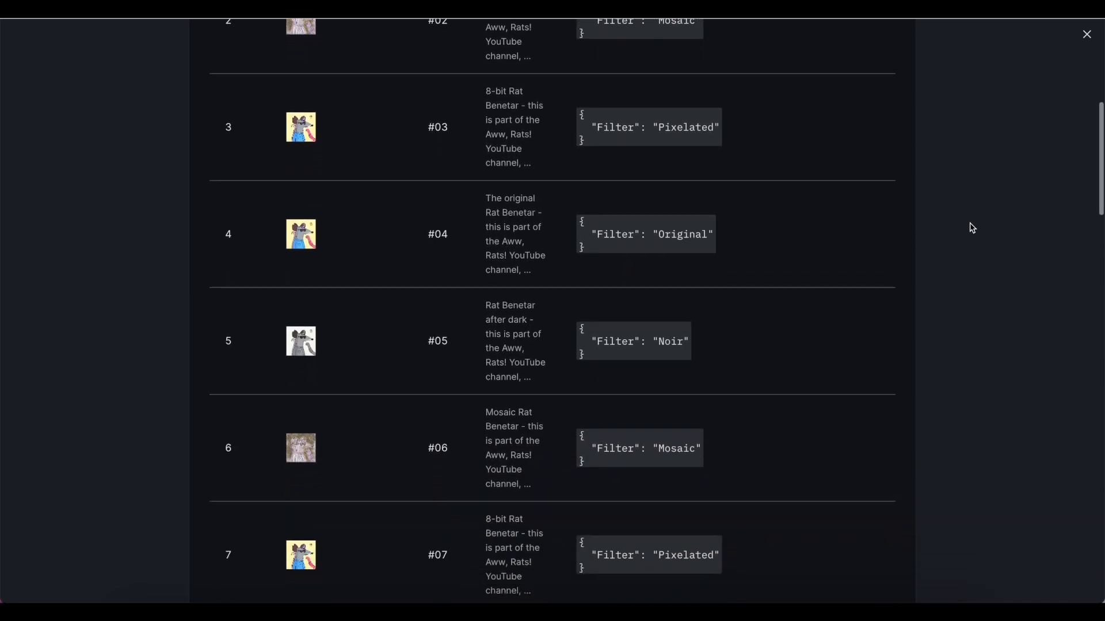
scroll("down", 3)
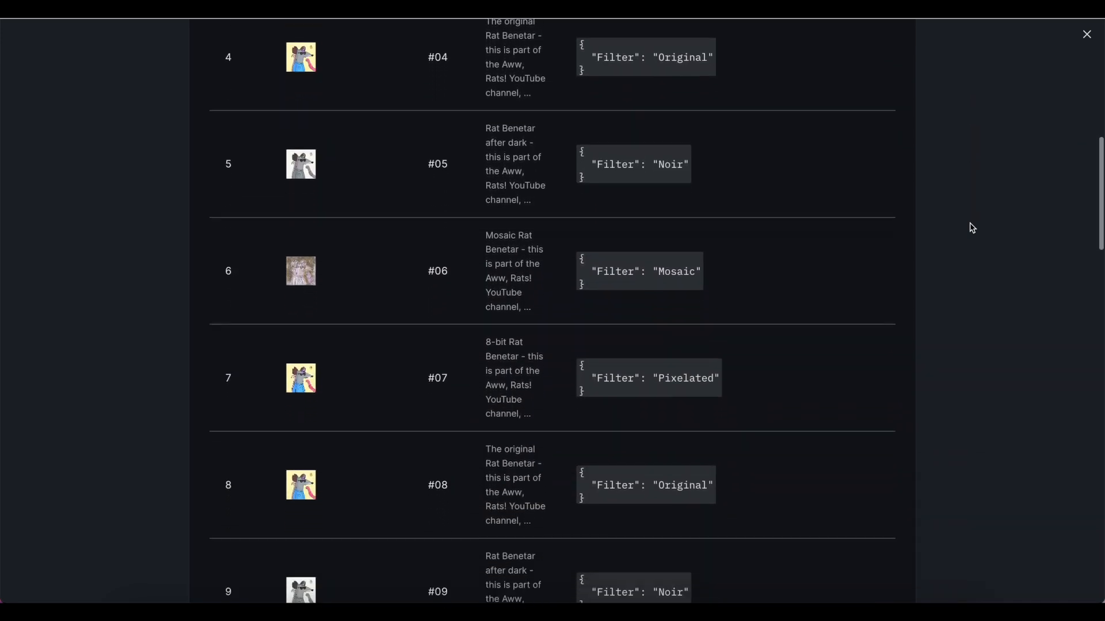
scroll("down", 3)
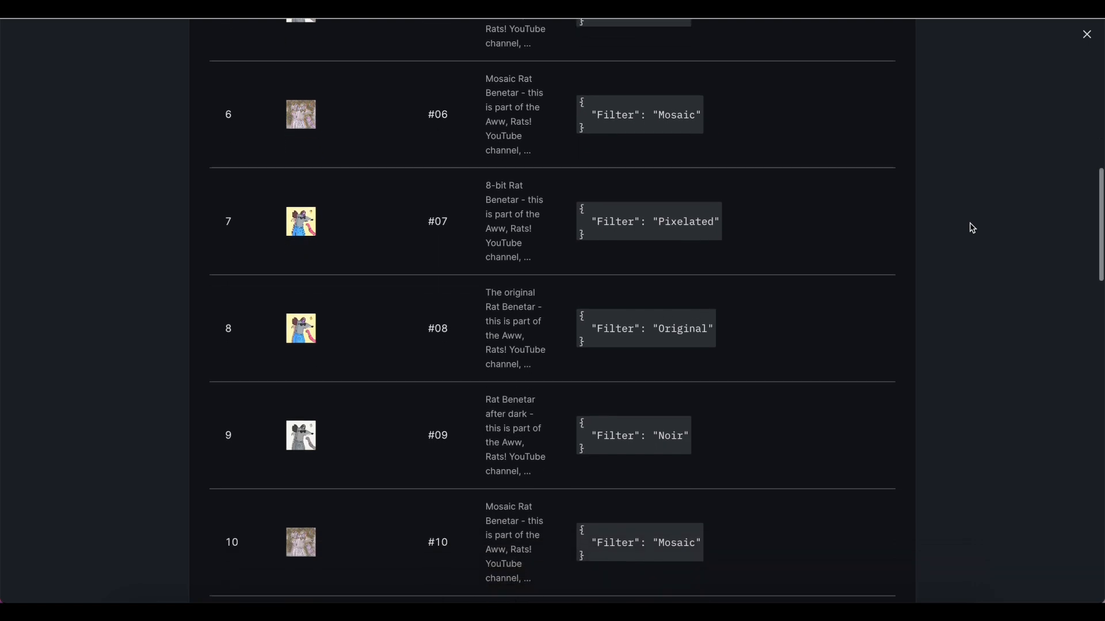
scroll("down", 3)
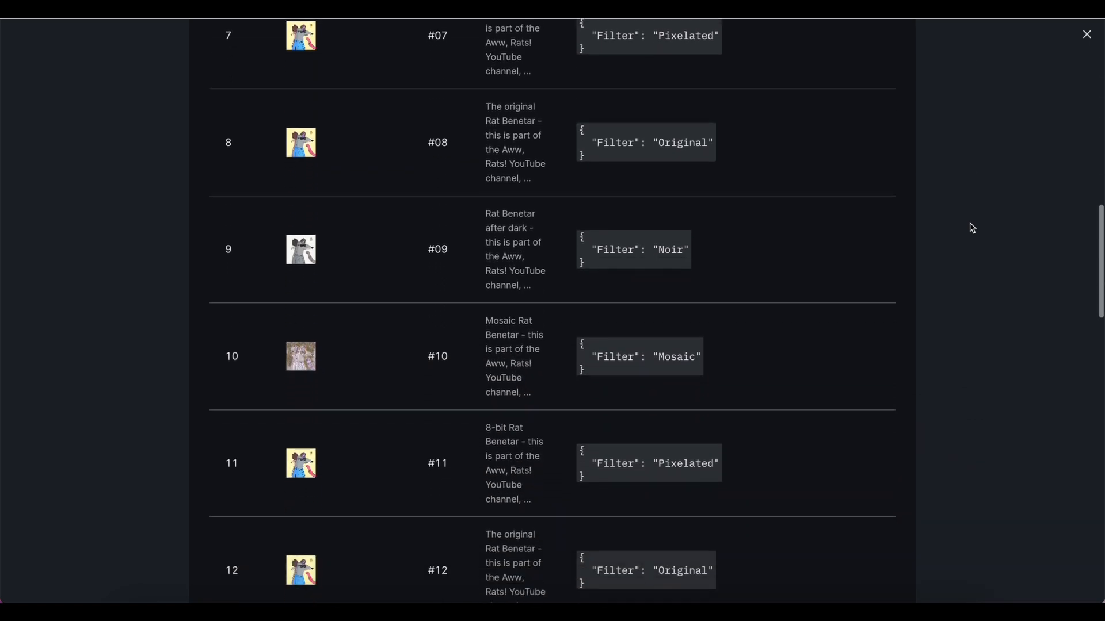
scroll("down", 3)
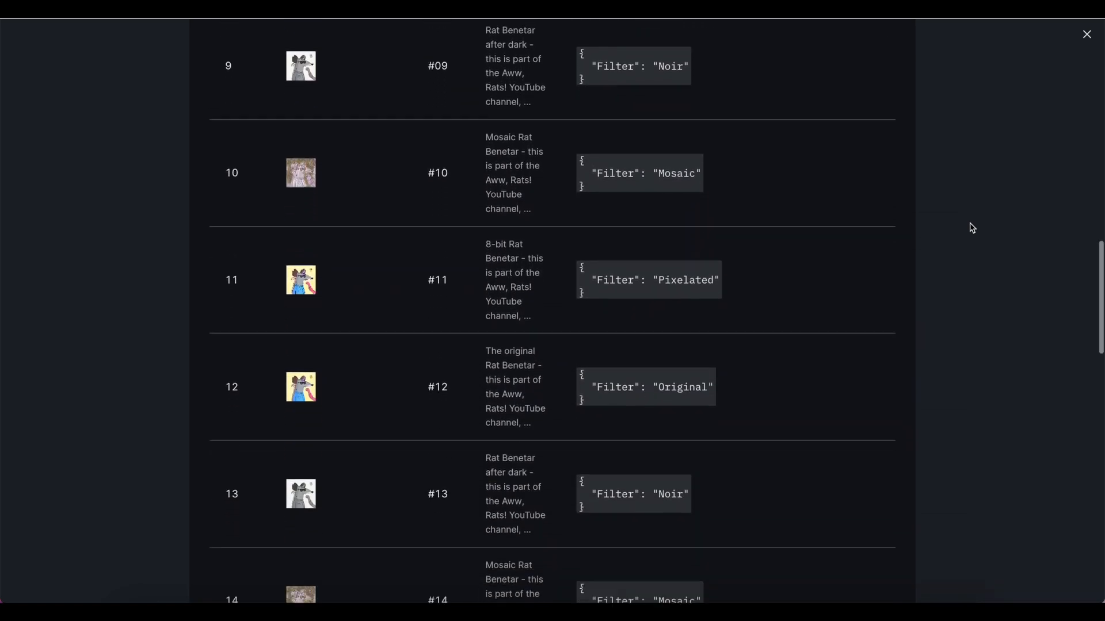
scroll("down", 3)
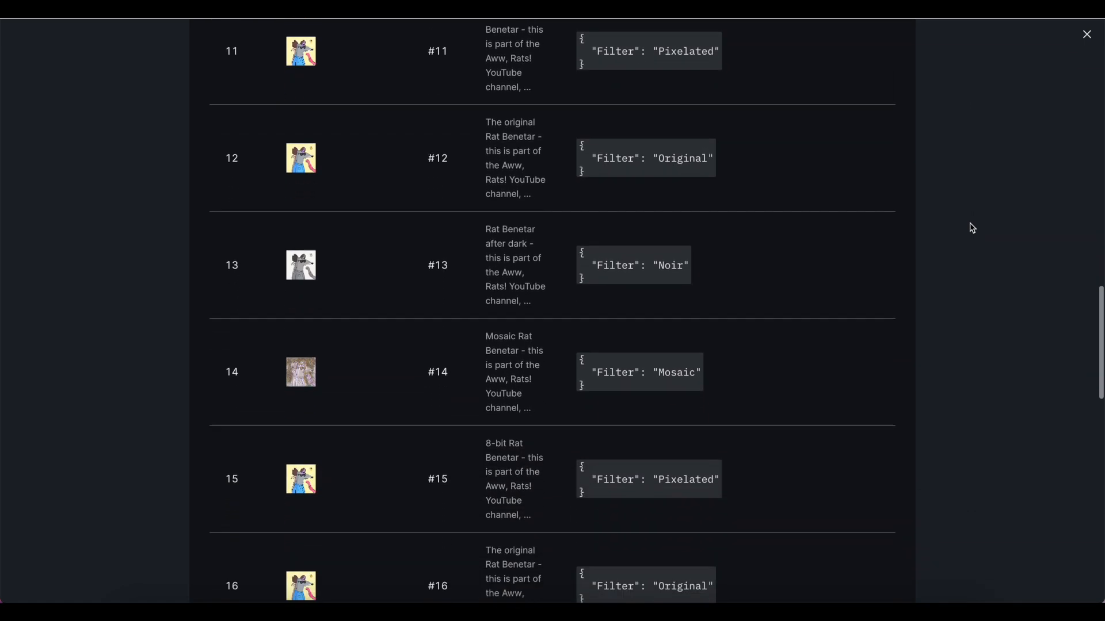
scroll("down", 3)
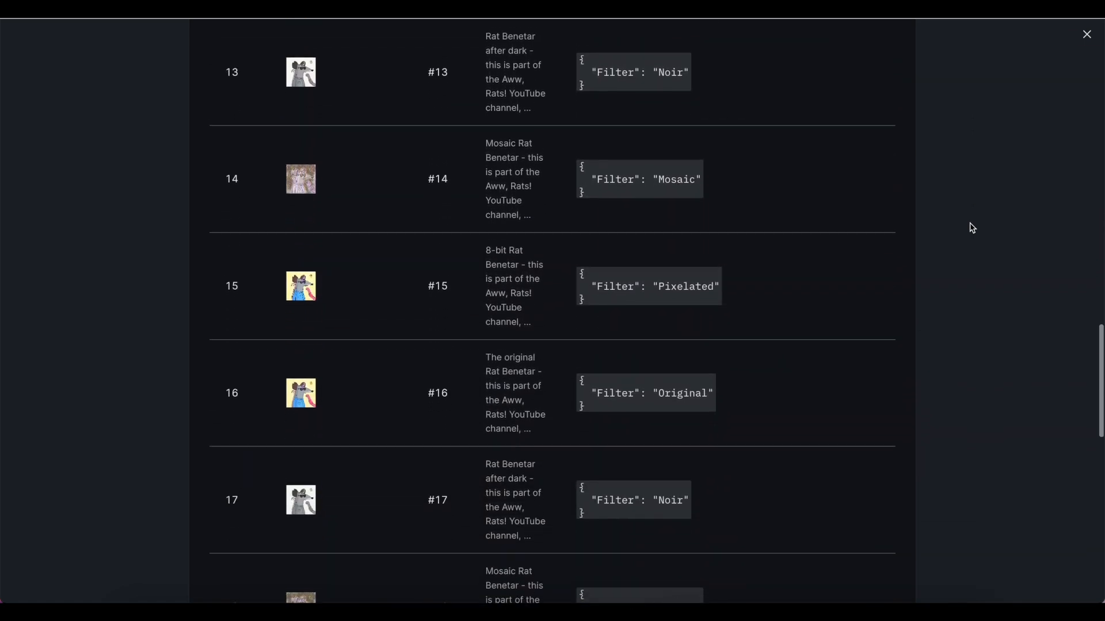
scroll("down", 3)
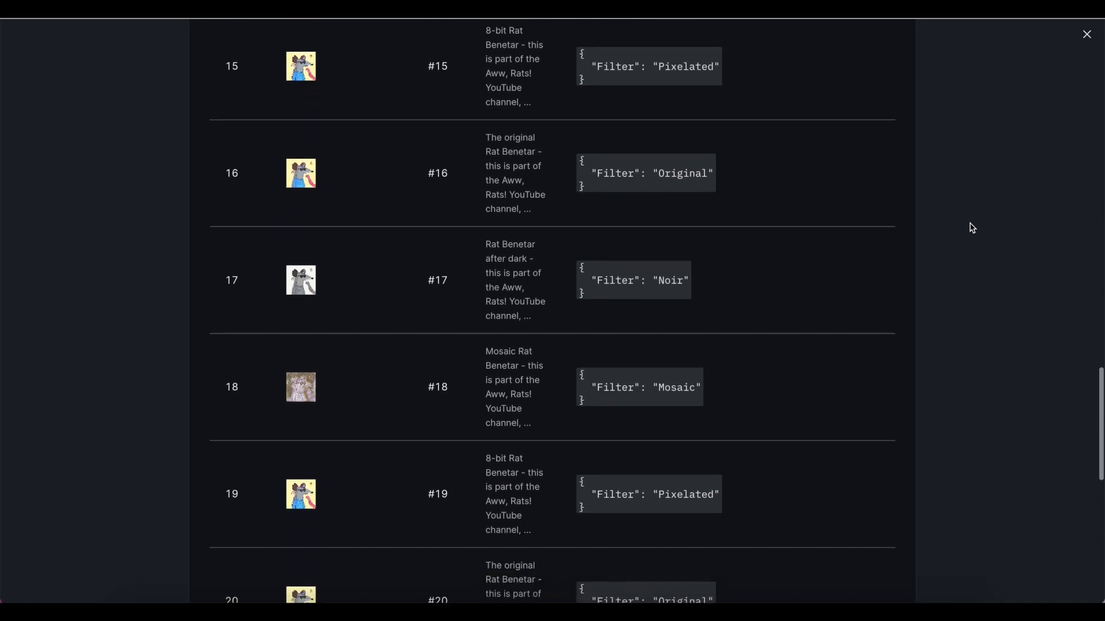
scroll("down", 3)
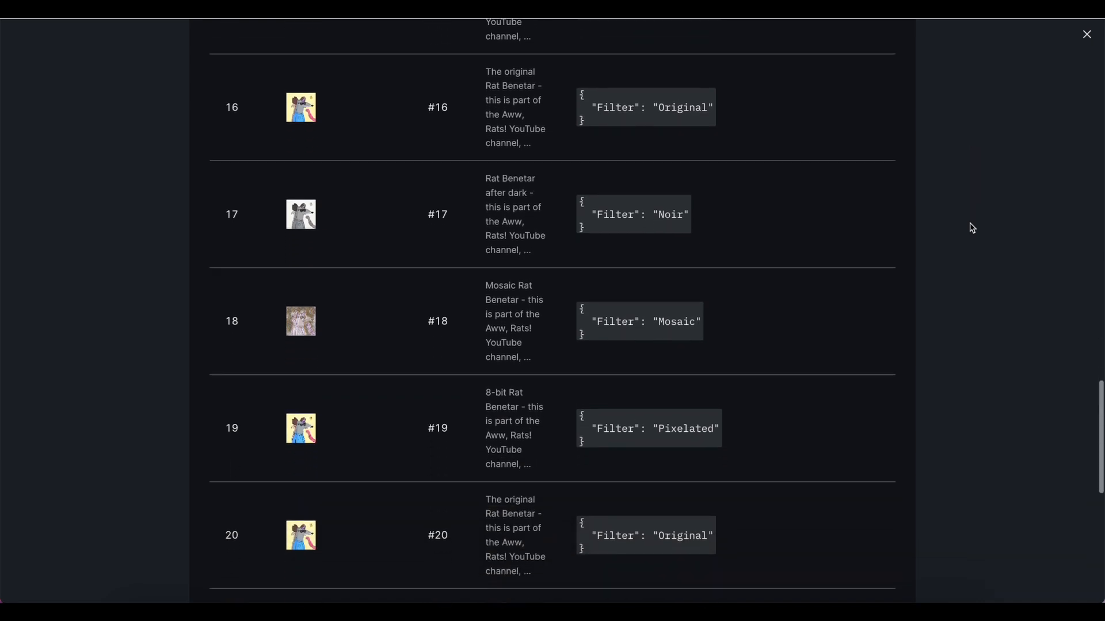
scroll("down", 3)
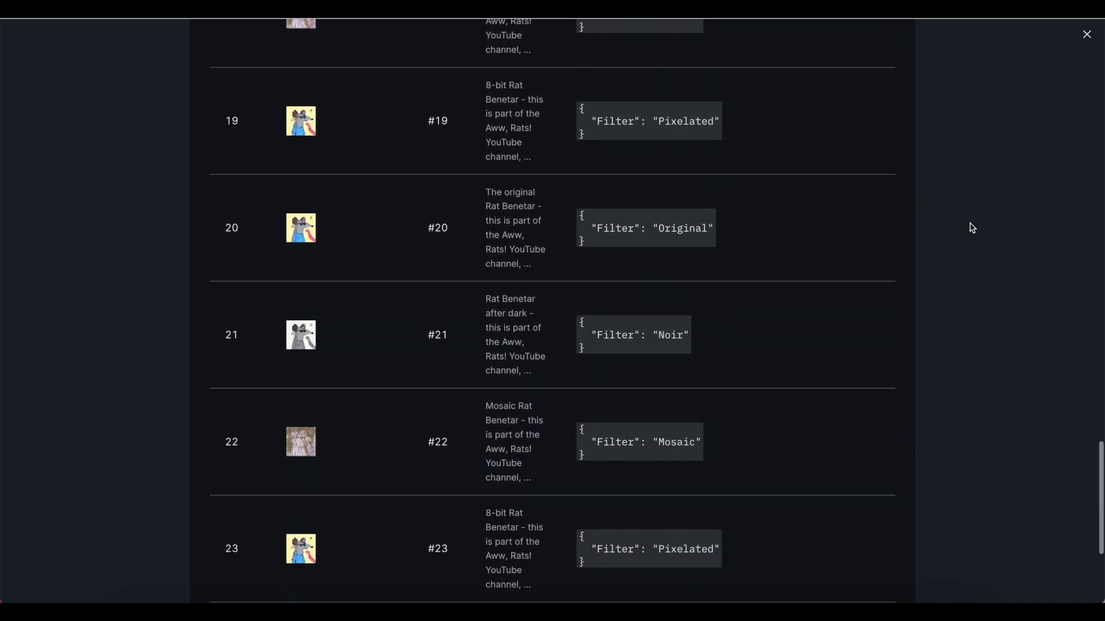
left_click(1085, 34)
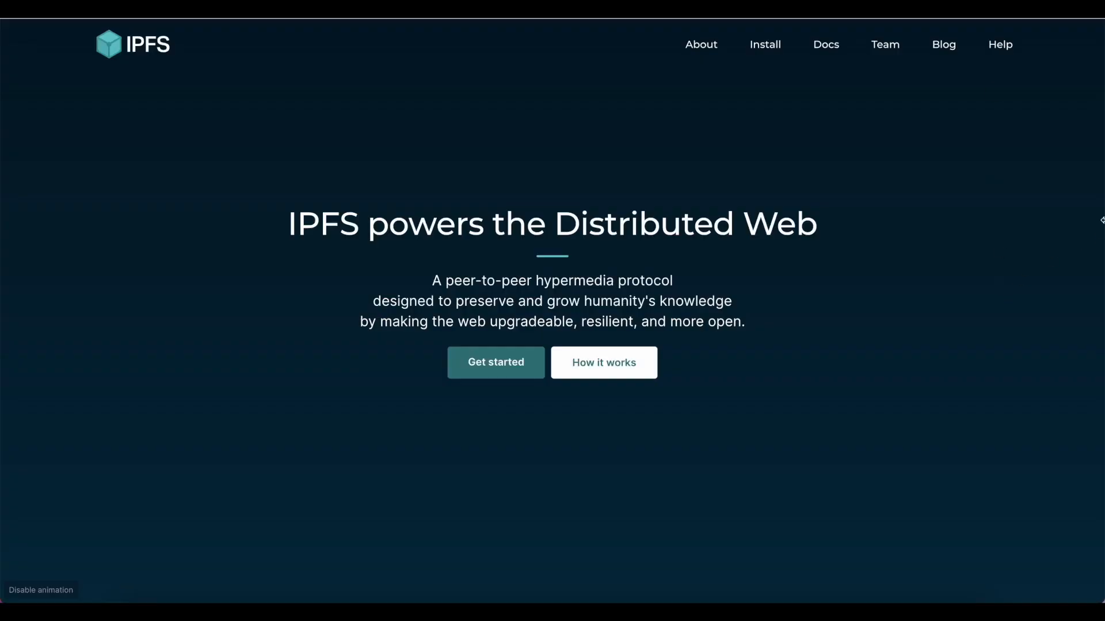
Scroll the IPFS homepage down to the section on why the web needs IPFS
scroll("down", 3)
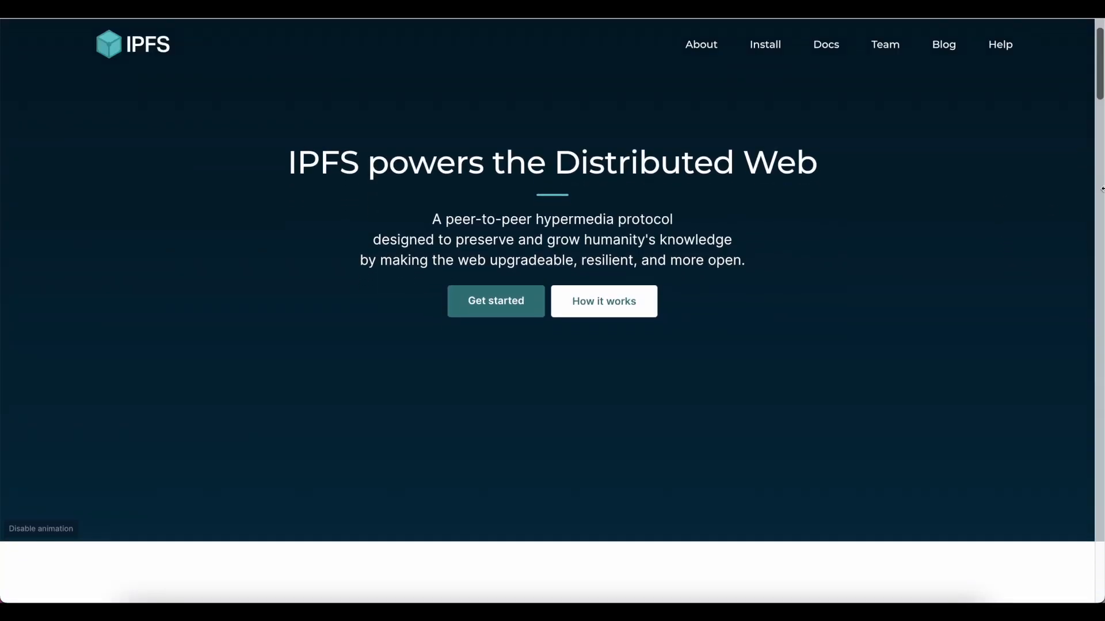
scroll("down", 3)
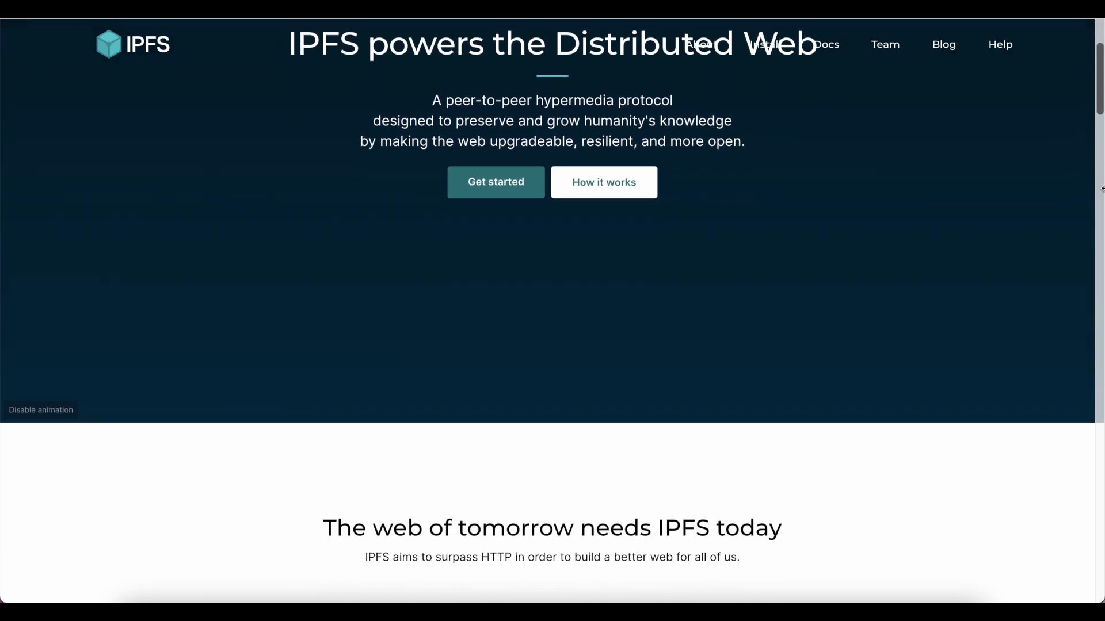
scroll("down", 3)
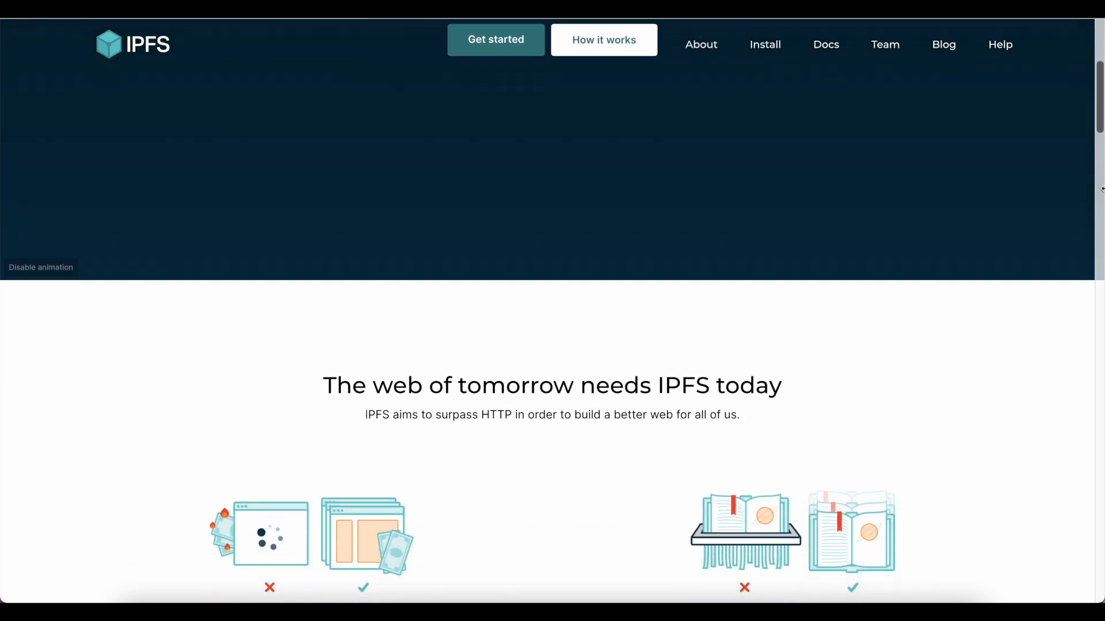
scroll("down", 3)
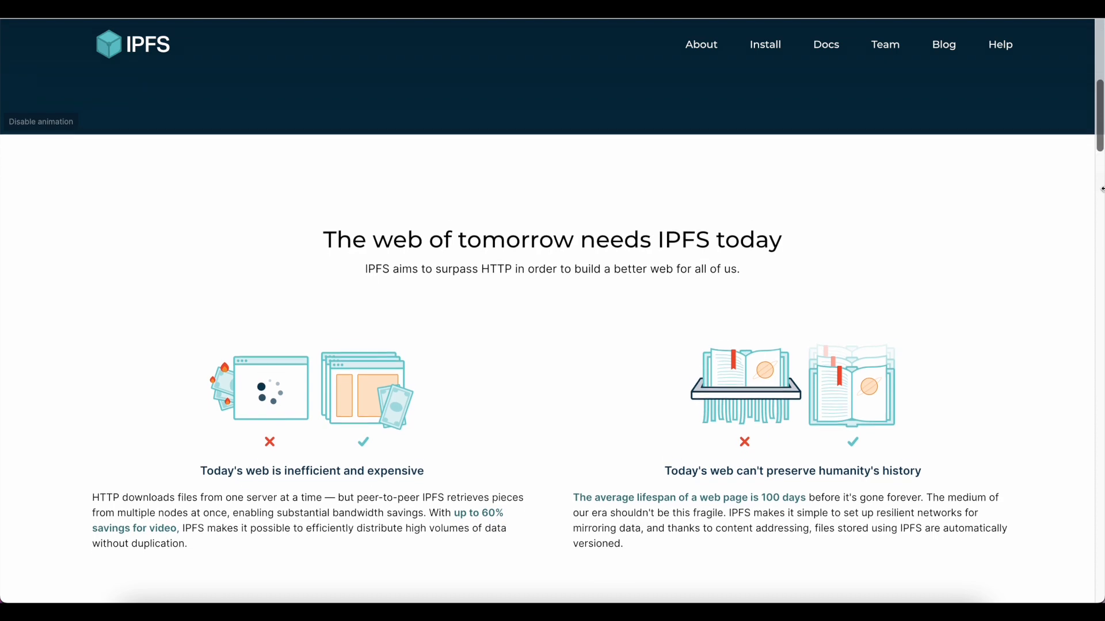
scroll("down", 3)
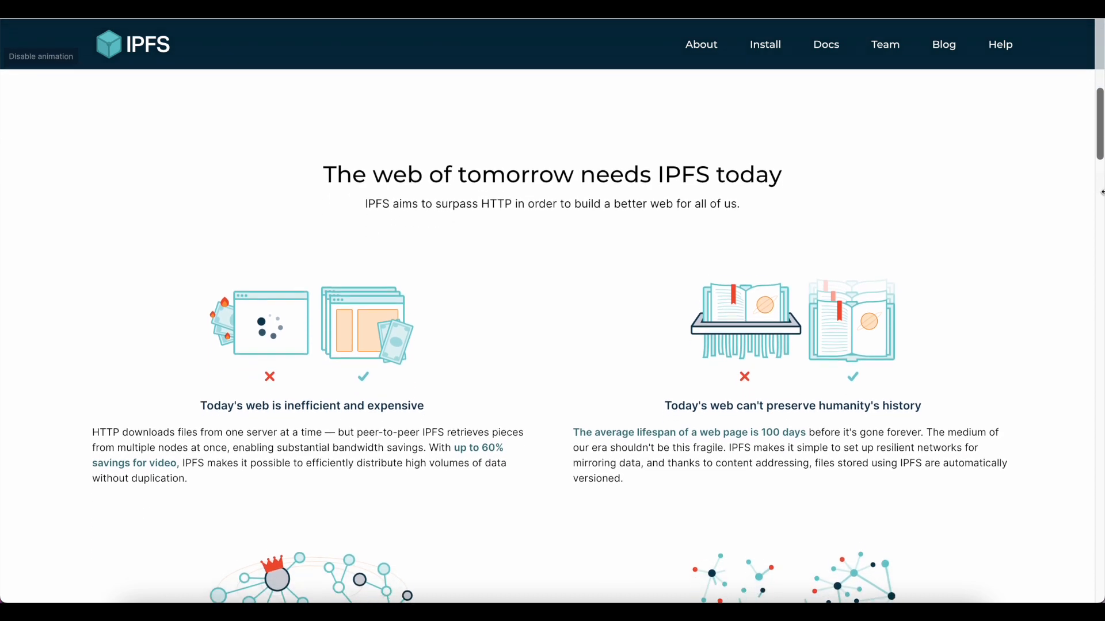
scroll("down", 3)
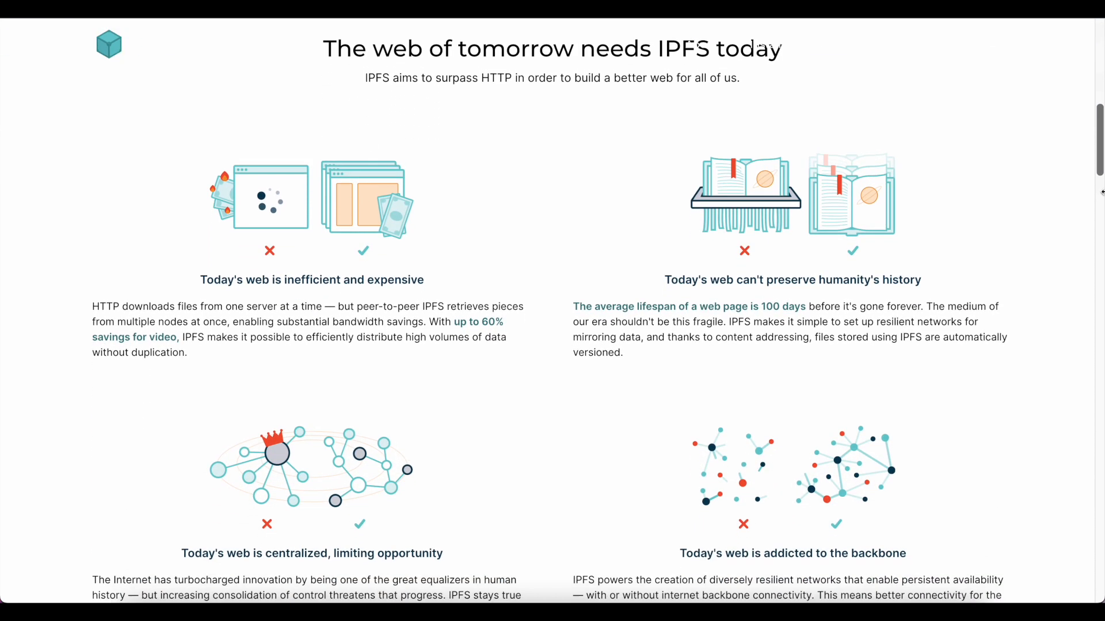
scroll("down", 3)
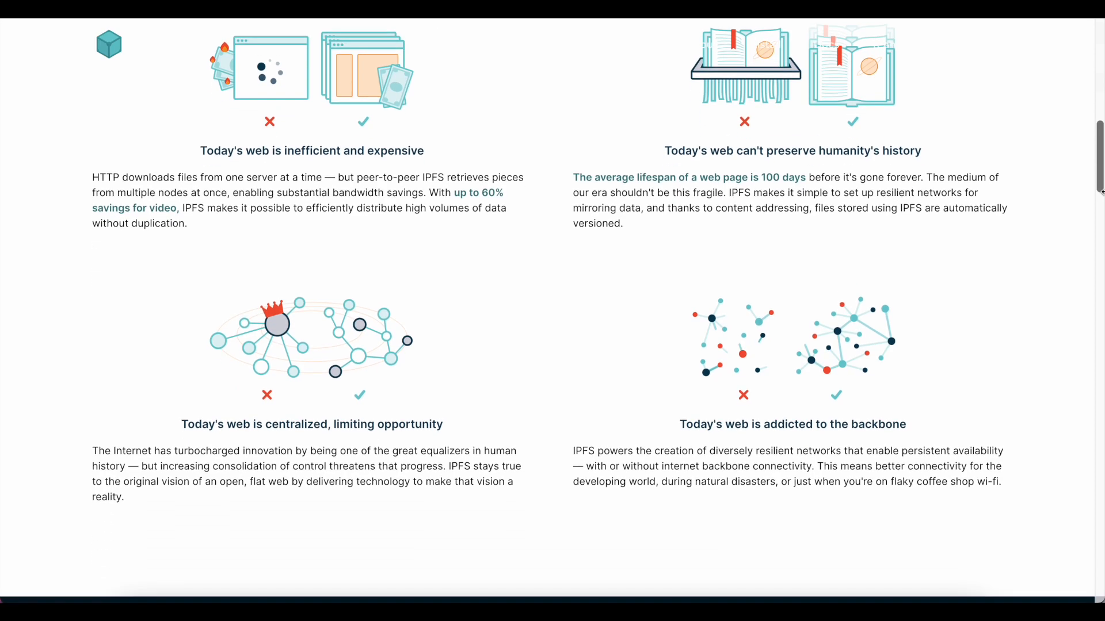